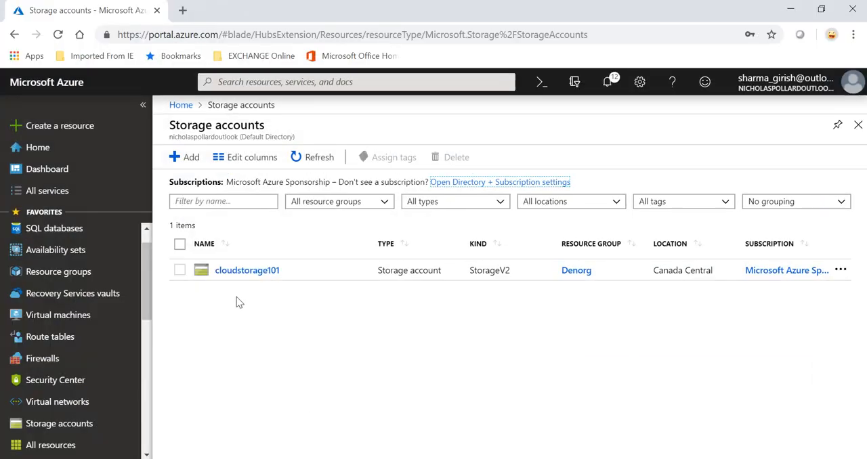
mouse_move(257, 279)
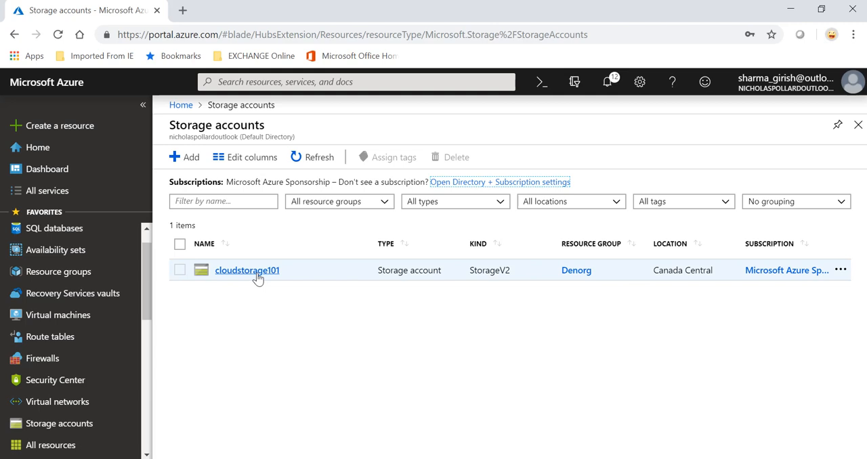
Step: Open the cloudstorage101 storage account's Blobs list showing container1, container2 and container3
left_click(246, 271)
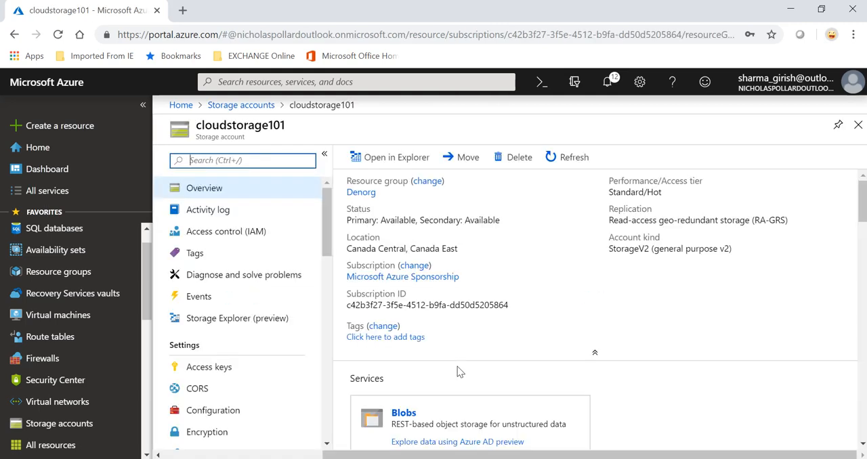
left_click(404, 412)
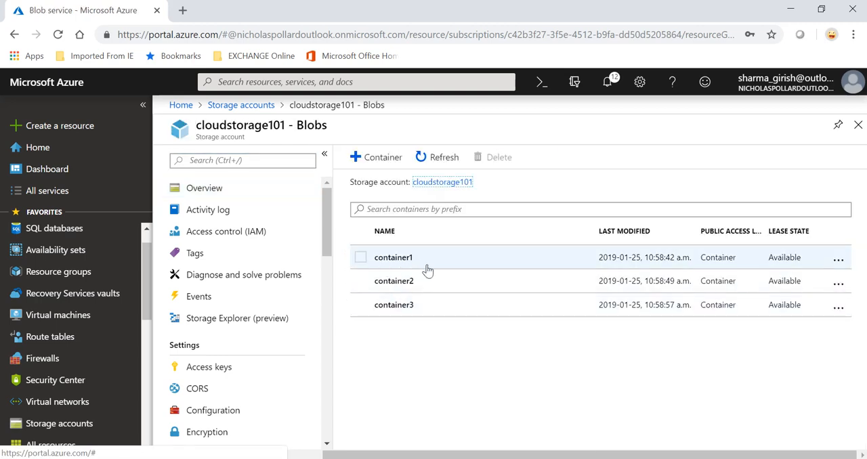
mouse_move(548, 415)
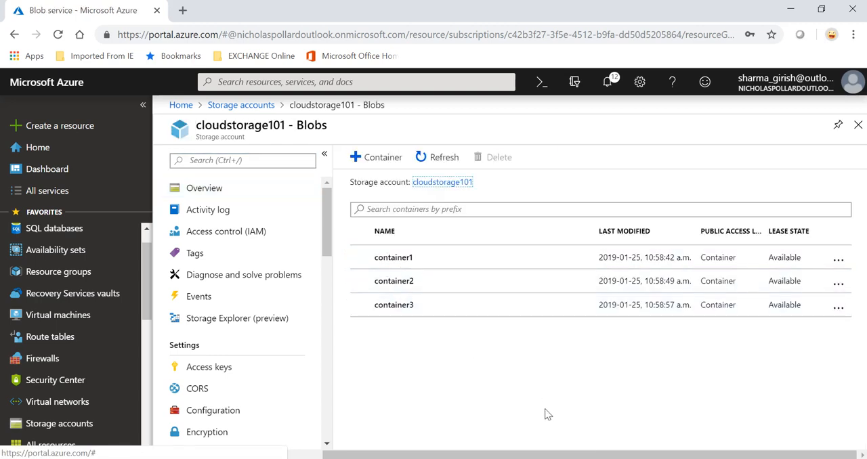
mouse_move(393, 367)
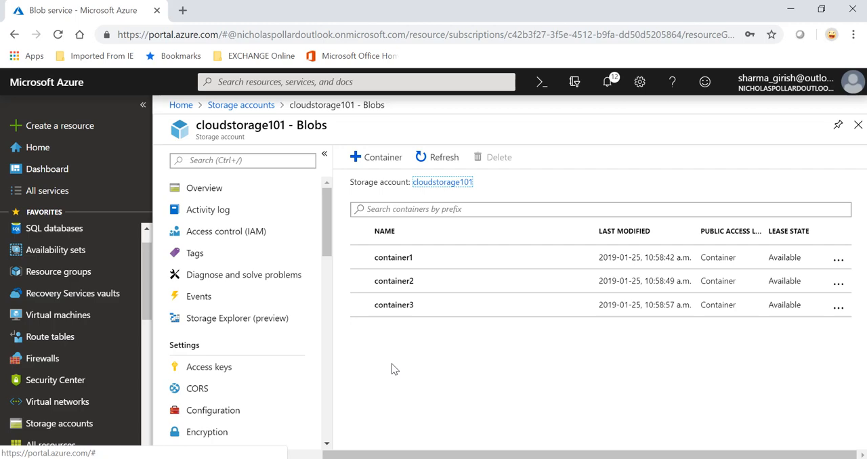
mouse_move(458, 445)
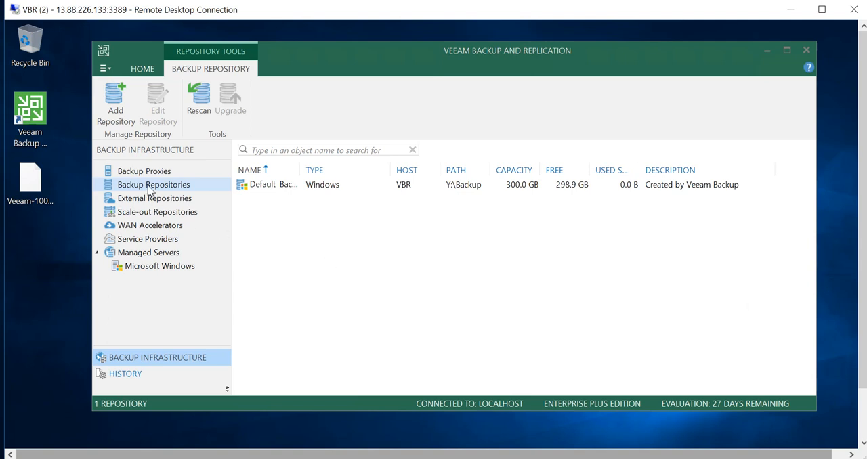
Step: Add a direct attached storage repository named 'On Prem Repository' with description 'on prem'
right_click(153, 185)
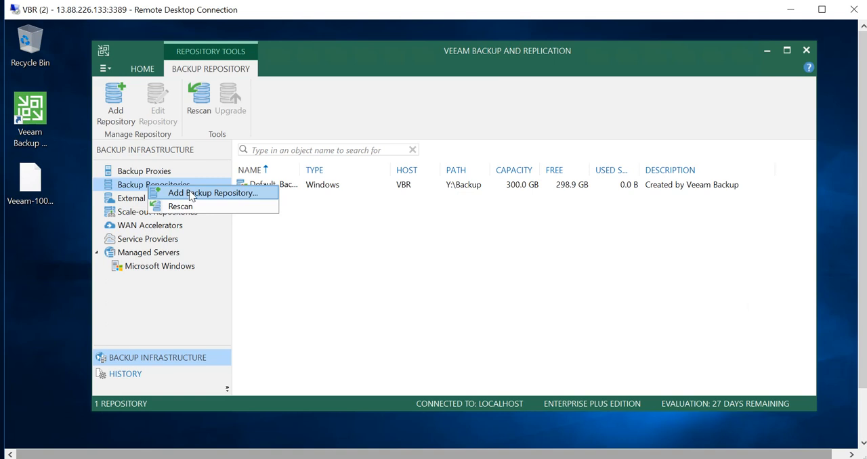
left_click(213, 193)
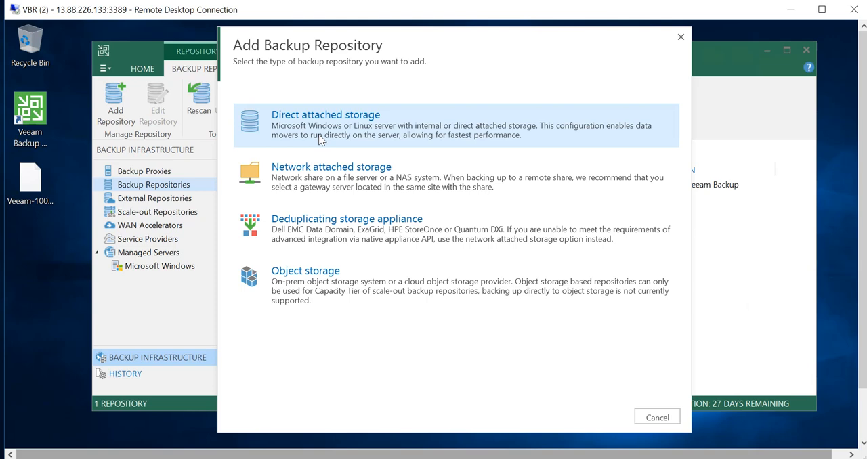
left_click(325, 124)
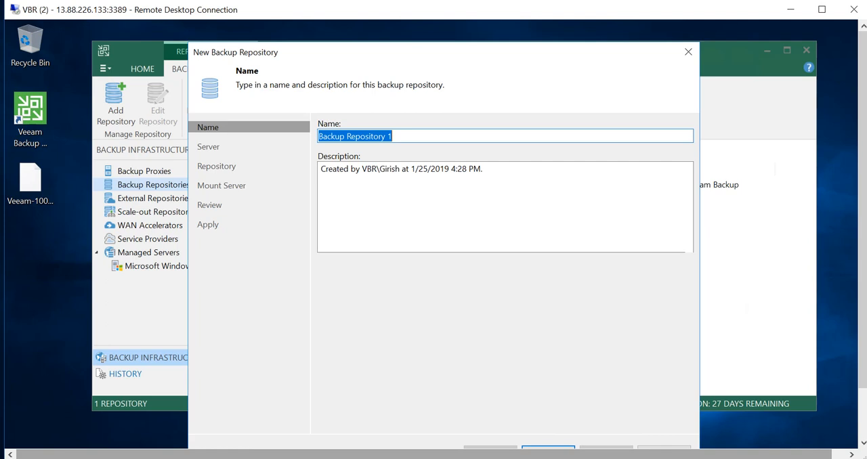
type("On Pre")
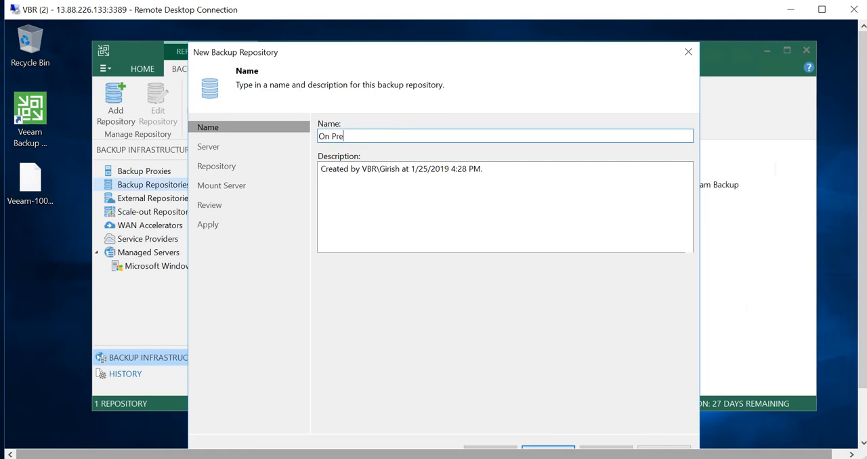
type("m Repo")
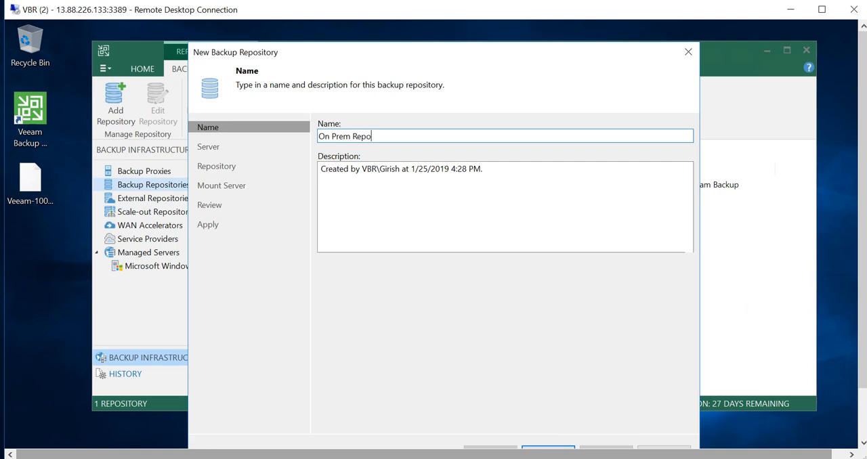
type("sitory")
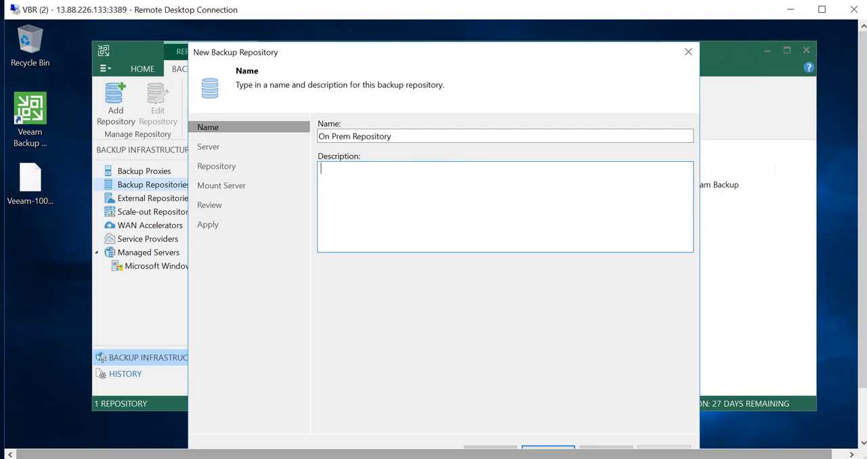
type("on prem")
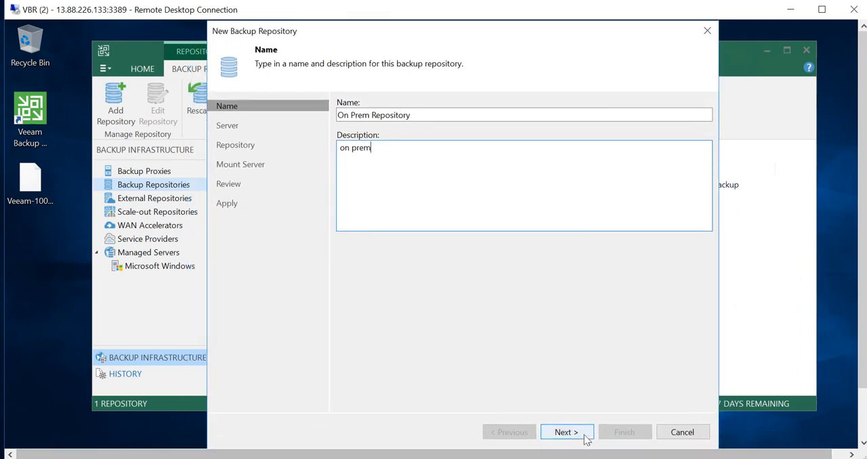
Step: Pick the backup server's X: drive and load X:\Backups space: 250.0 GB capacity, 249.9 GB free
left_click(567, 432)
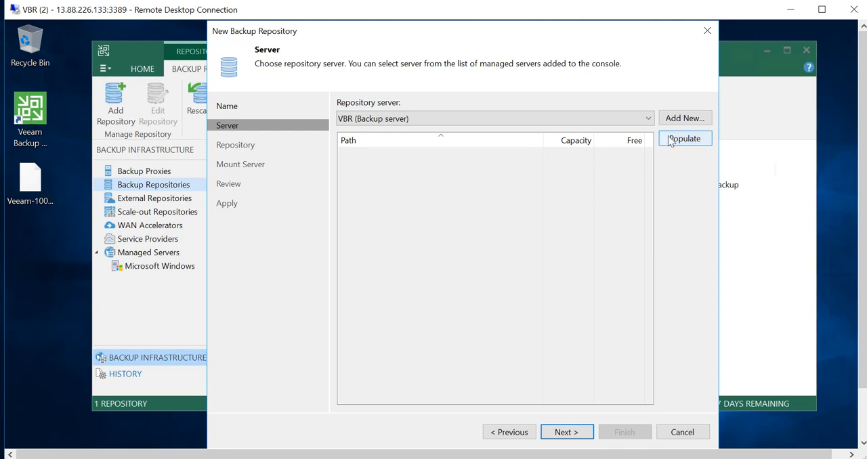
left_click(685, 138)
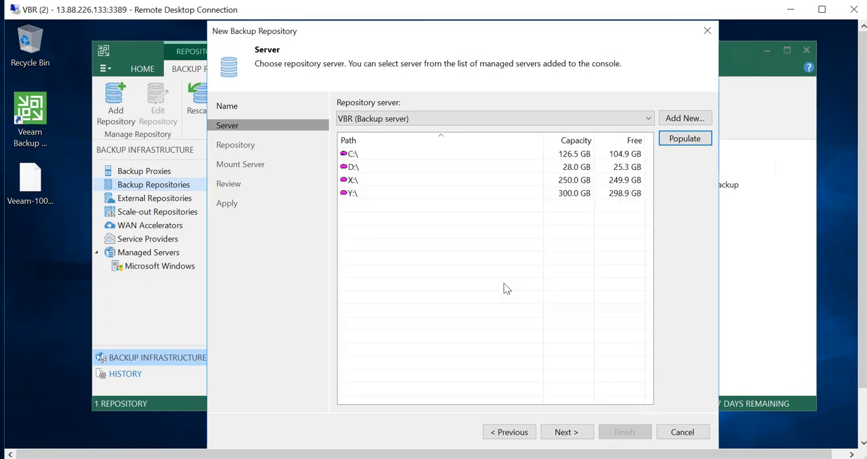
mouse_move(450, 214)
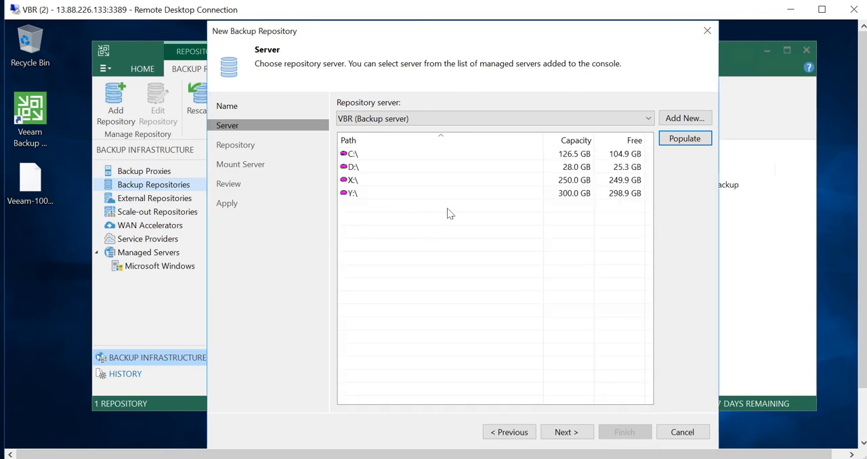
left_click(369, 181)
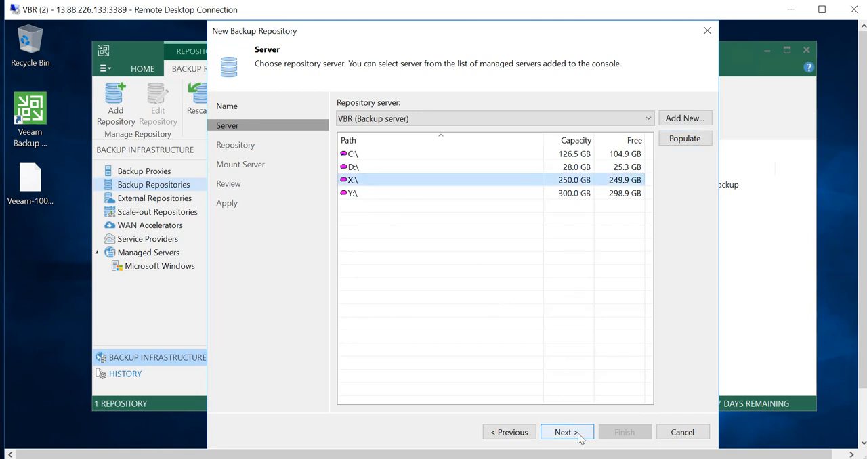
left_click(567, 432)
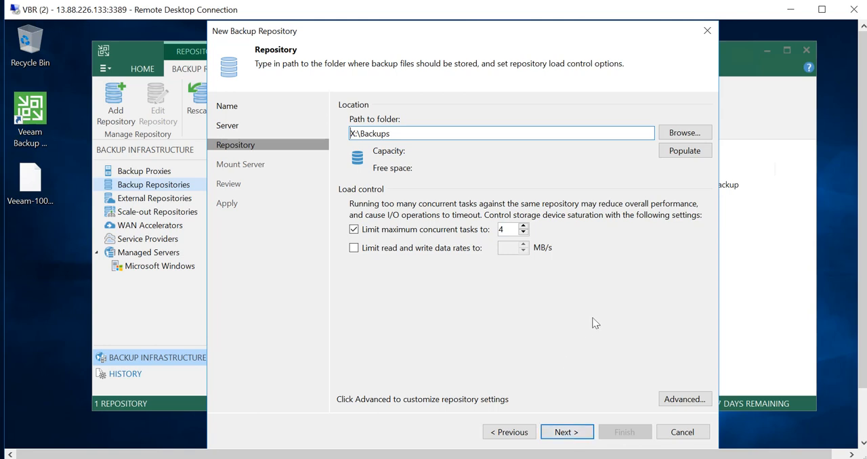
mouse_move(698, 163)
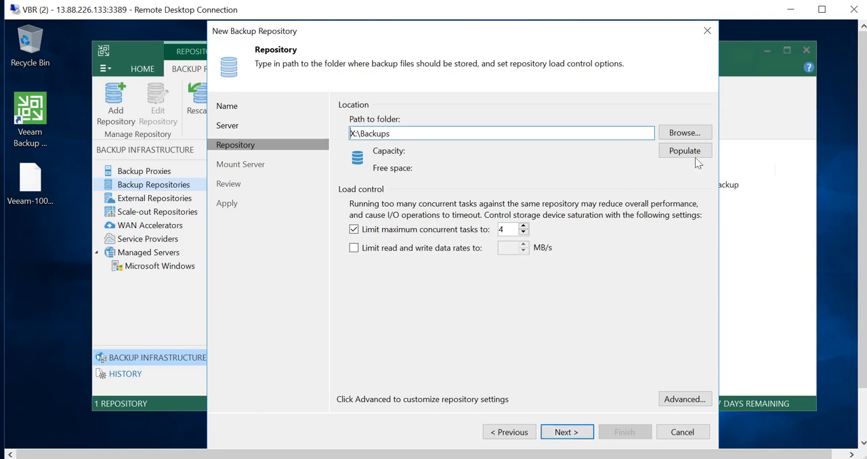
left_click(685, 150)
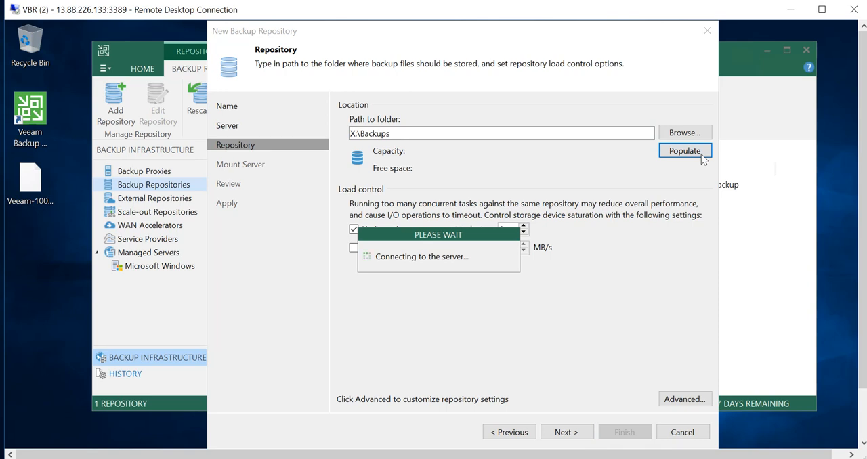
left_click(684, 150)
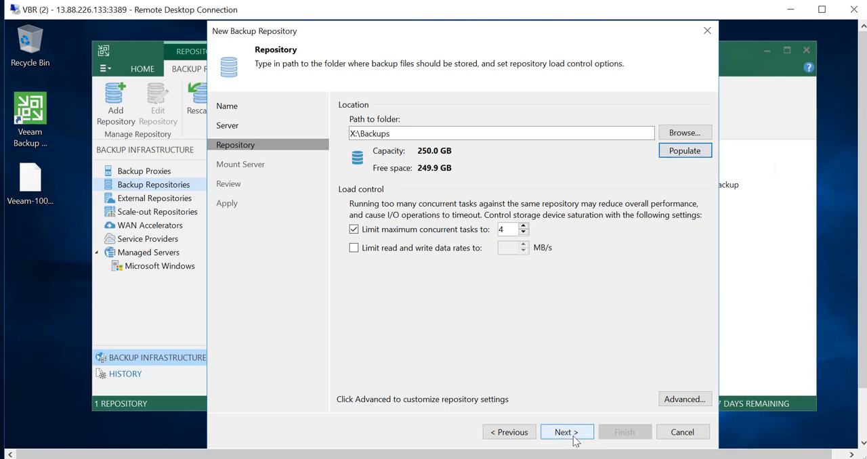
Step: Accept the fast cloning warning, keep vPower NFS enabled, and apply the repository settings
left_click(568, 433)
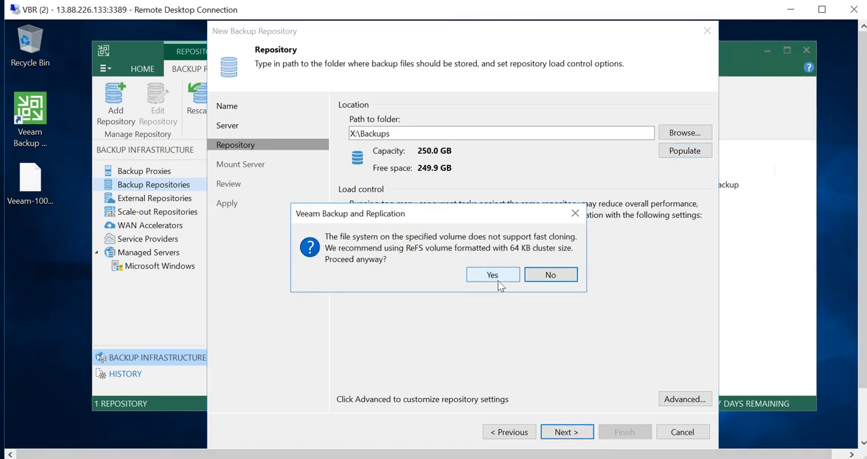
left_click(493, 275)
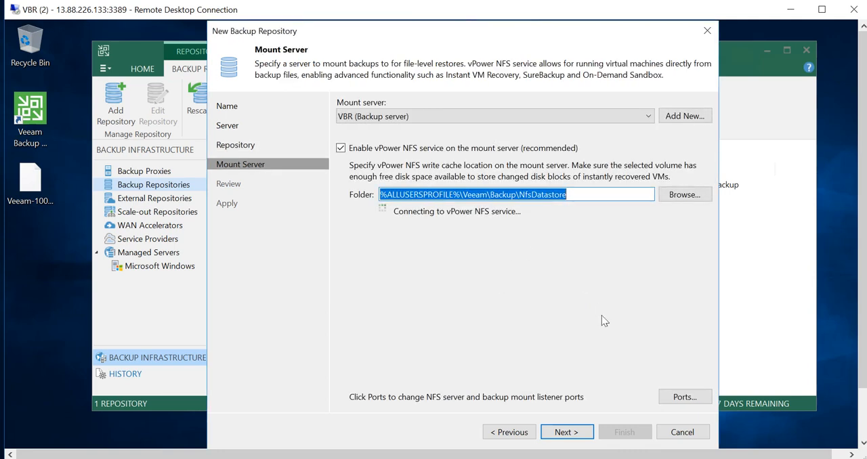
left_click(341, 148)
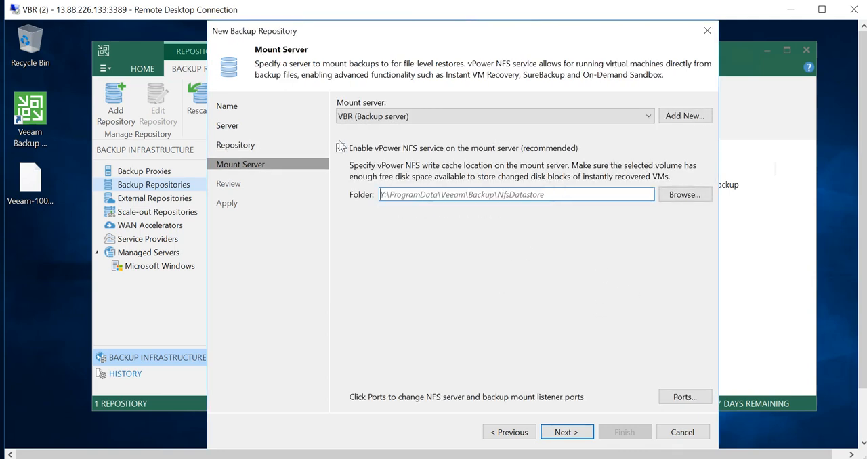
left_click(340, 147)
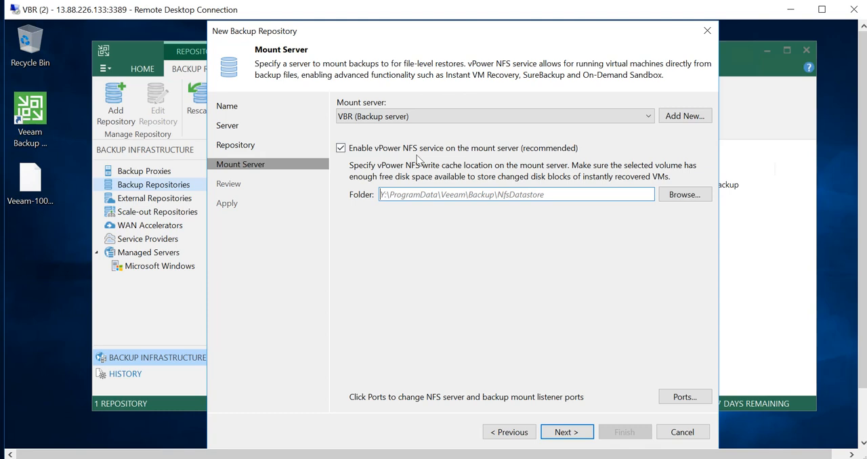
mouse_move(529, 235)
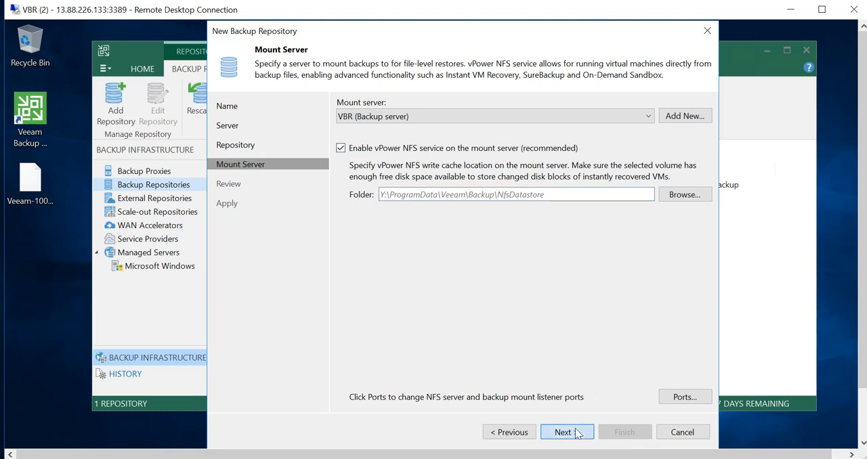
left_click(566, 431)
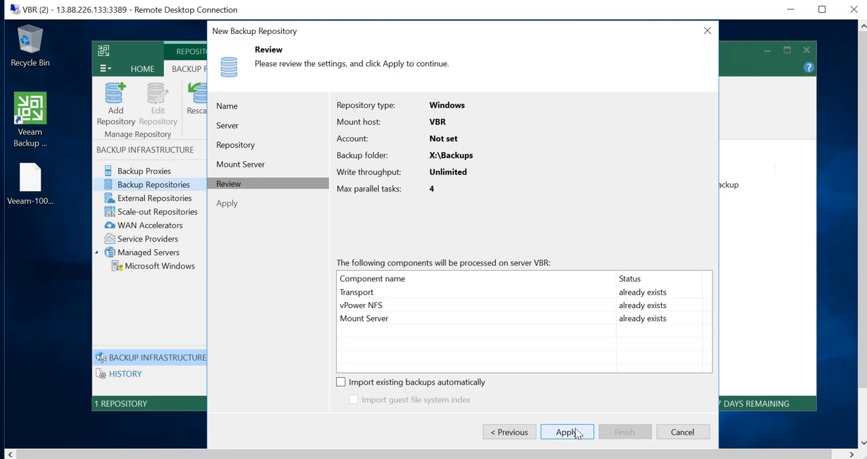
left_click(567, 432)
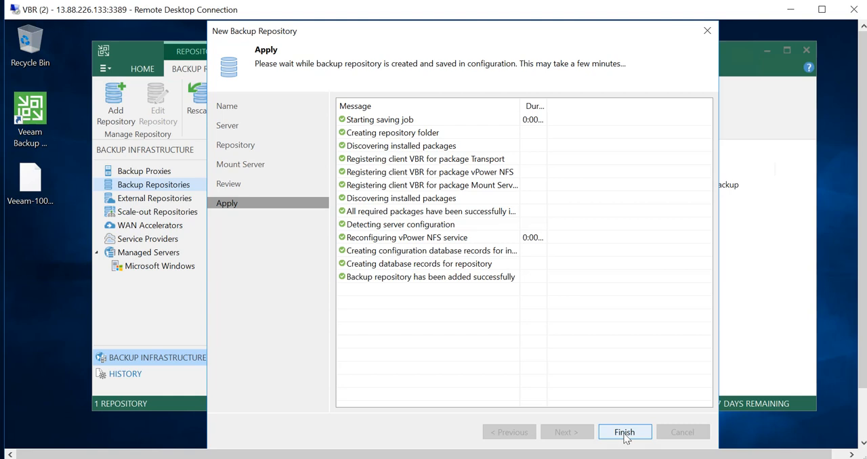
Step: Close the finished wizard, answer the configuration backup prompt, and choose Microsoft Azure Blob Storage
left_click(624, 432)
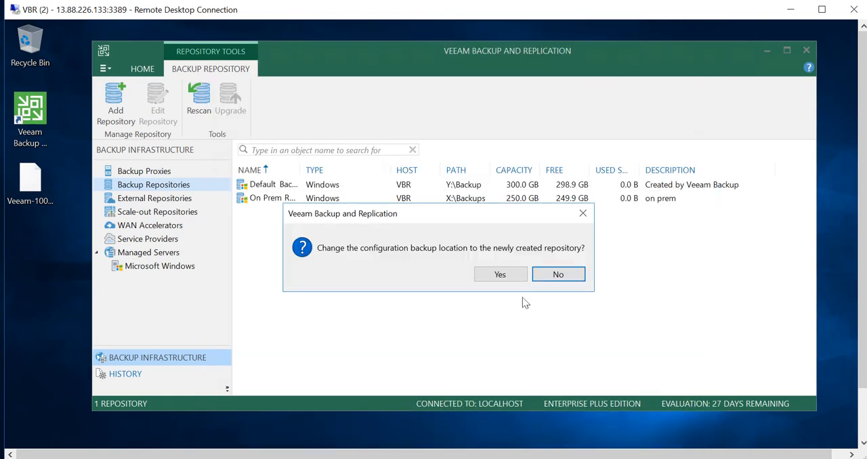
mouse_move(396, 261)
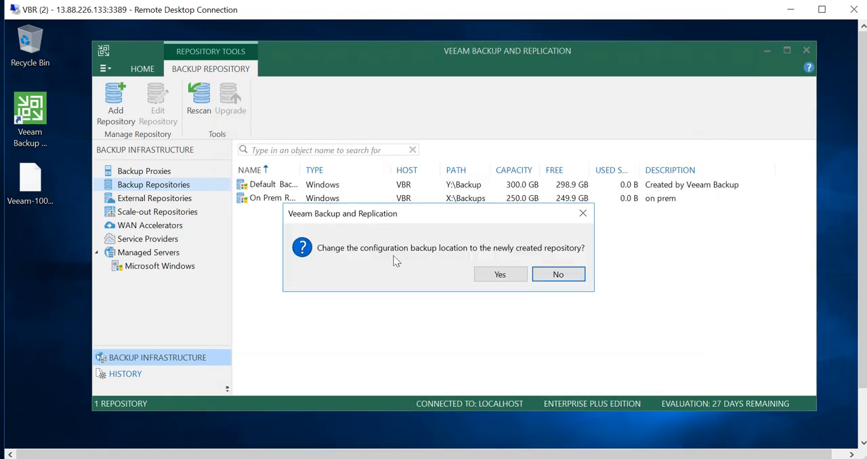
mouse_move(518, 268)
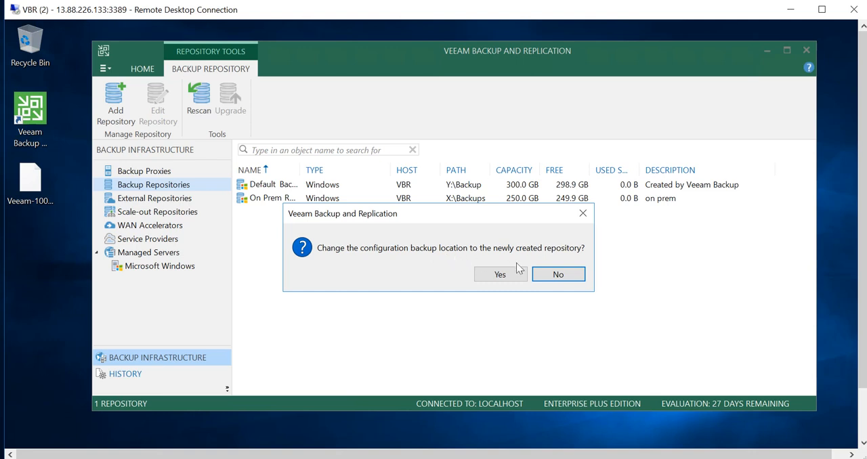
left_click(558, 274)
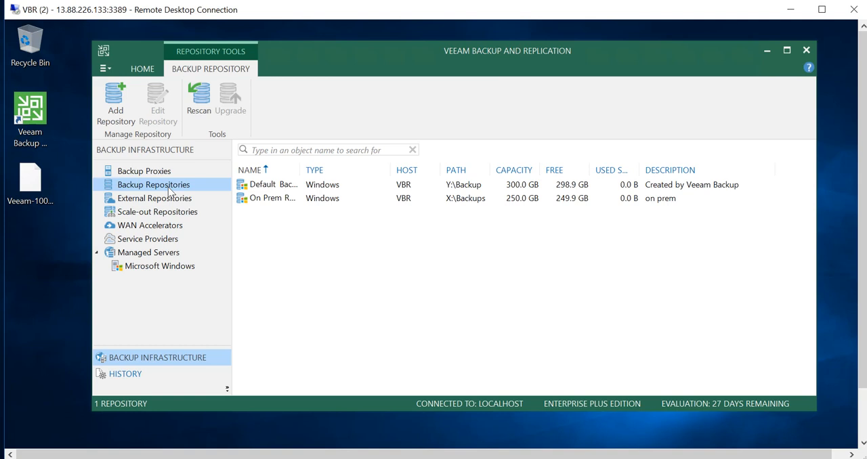
right_click(154, 184)
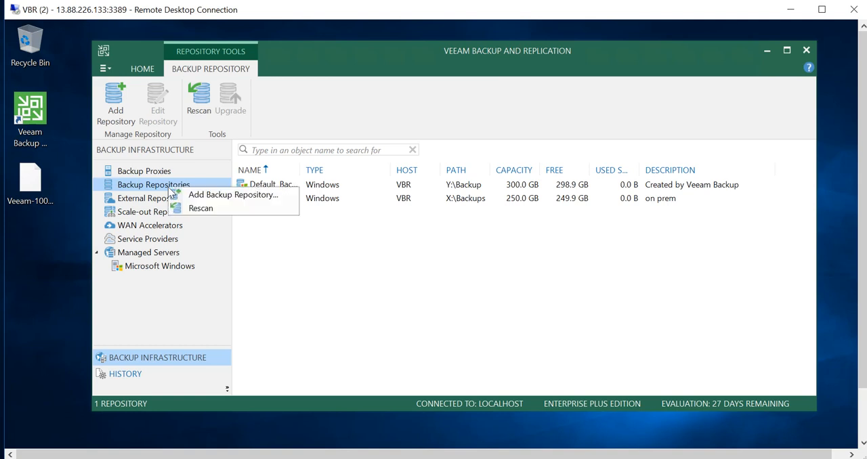
mouse_move(233, 195)
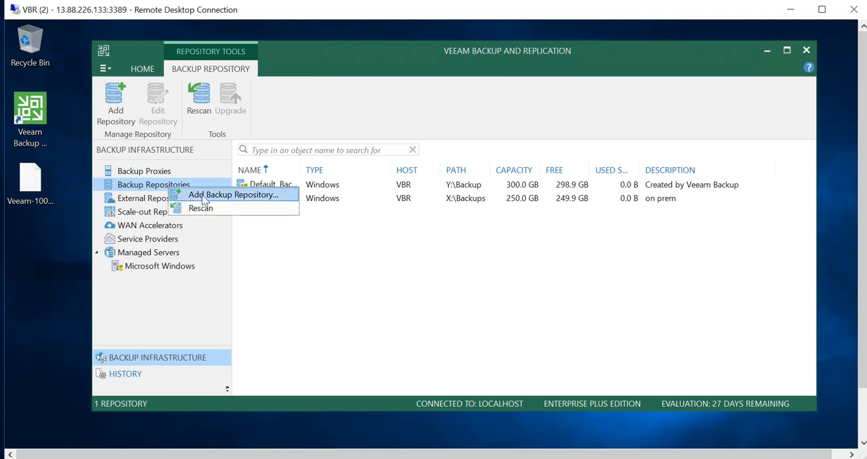
left_click(233, 195)
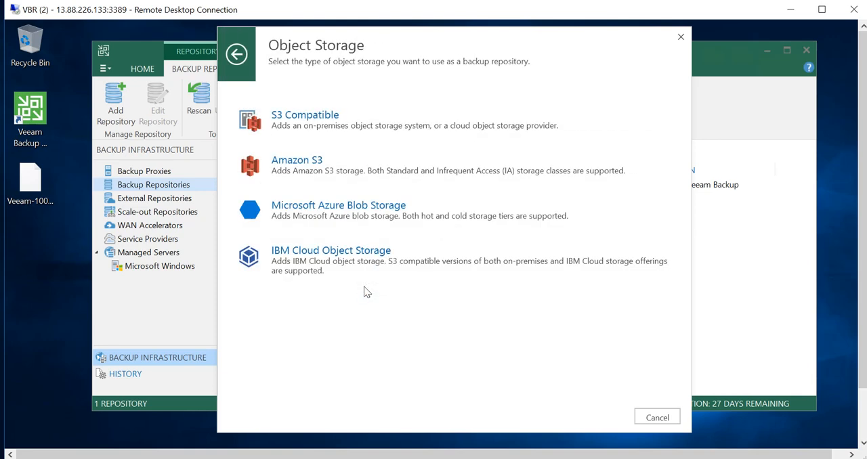
mouse_move(372, 219)
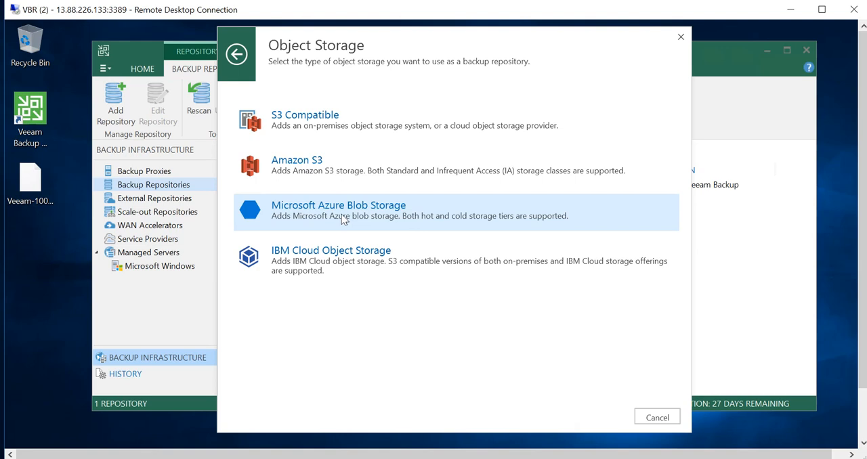
left_click(339, 210)
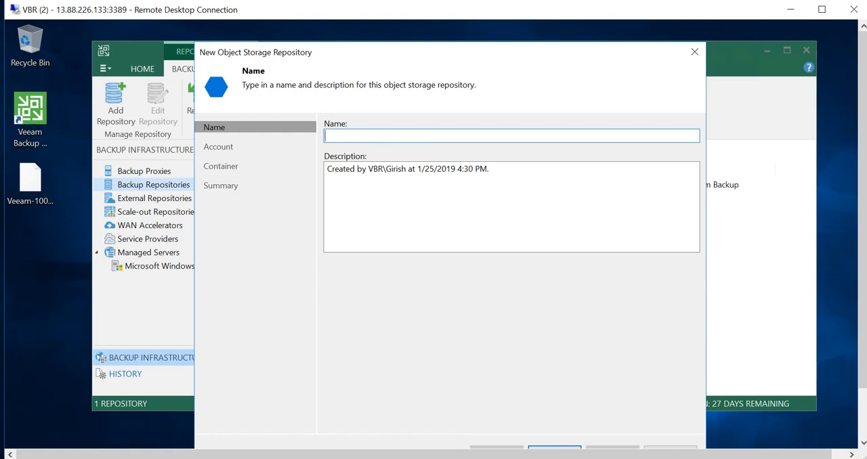
Step: Name the repository 'Cloud Azure storage' with description 'azure' and continue
type("Cloud")
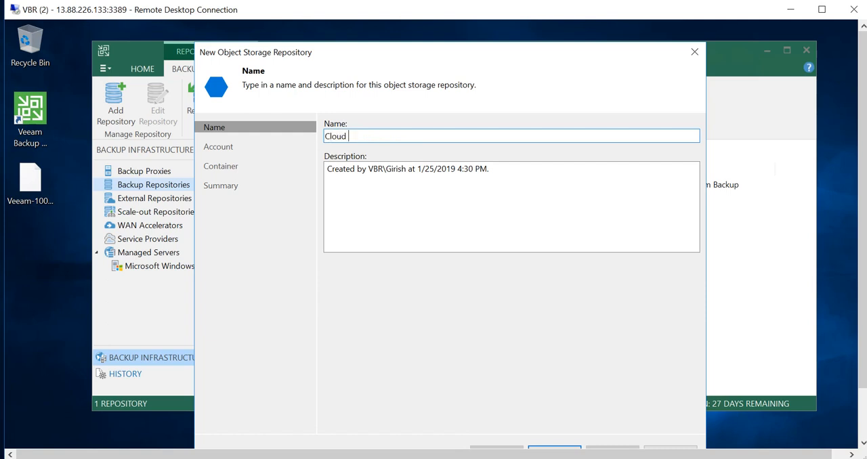
type("Az")
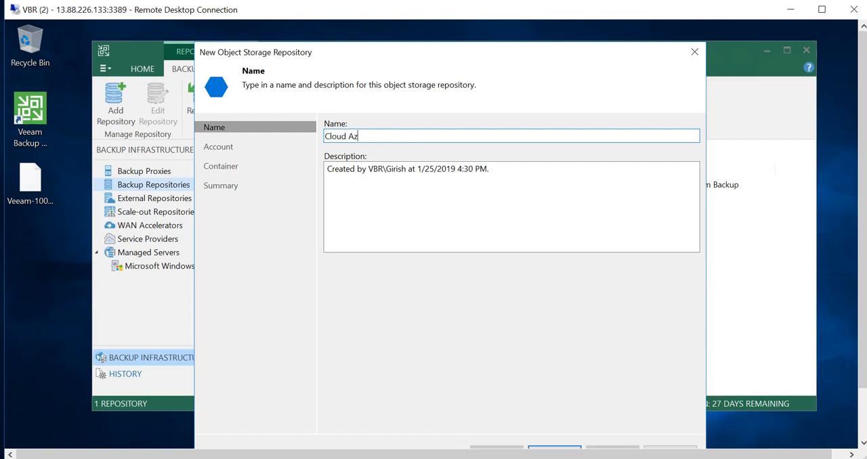
type("ure s")
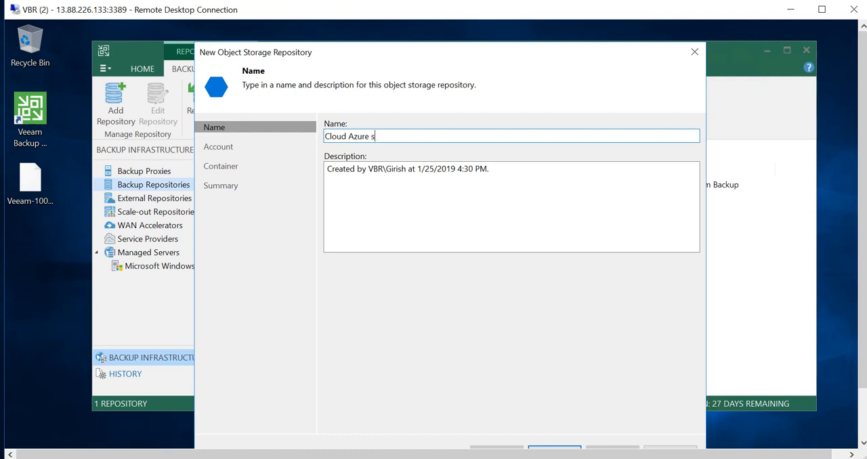
type("torage")
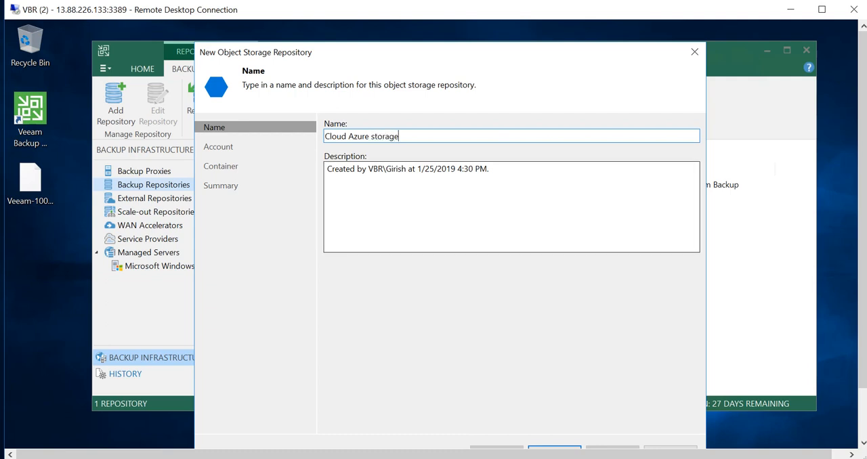
triple_click(406, 169)
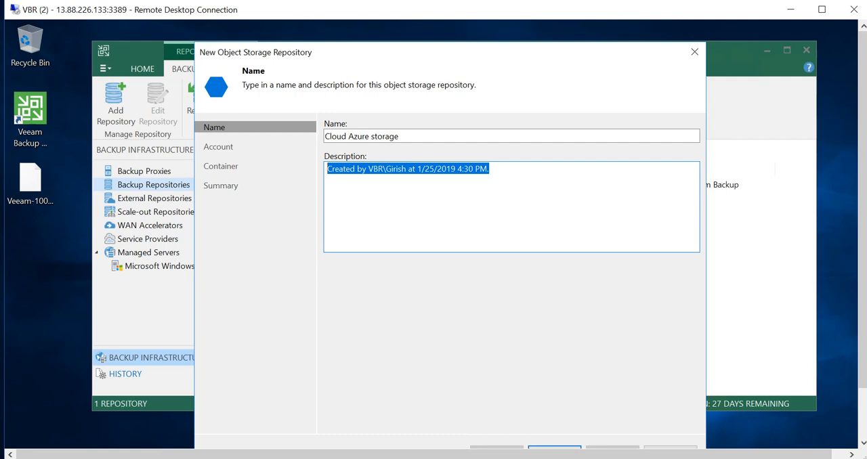
type("az")
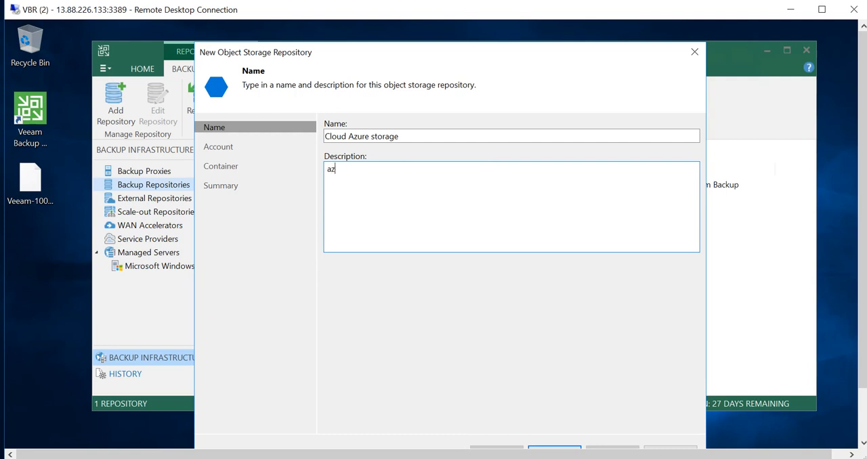
type("ure")
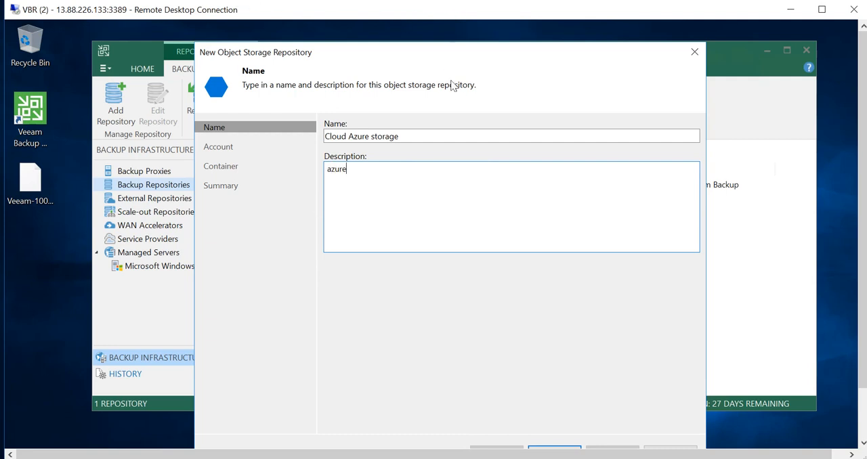
mouse_move(495, 50)
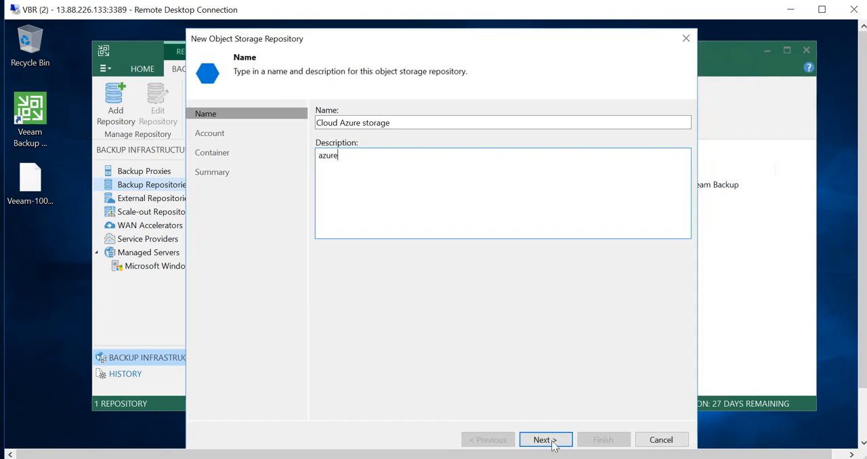
left_click(545, 439)
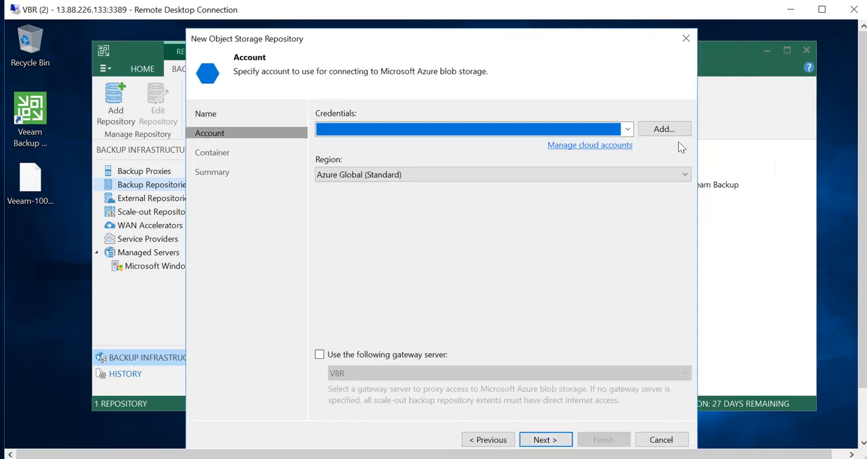
Step: Open the Azure credentials form, then return to the cloudstorage101 Blobs page in Chrome
left_click(664, 129)
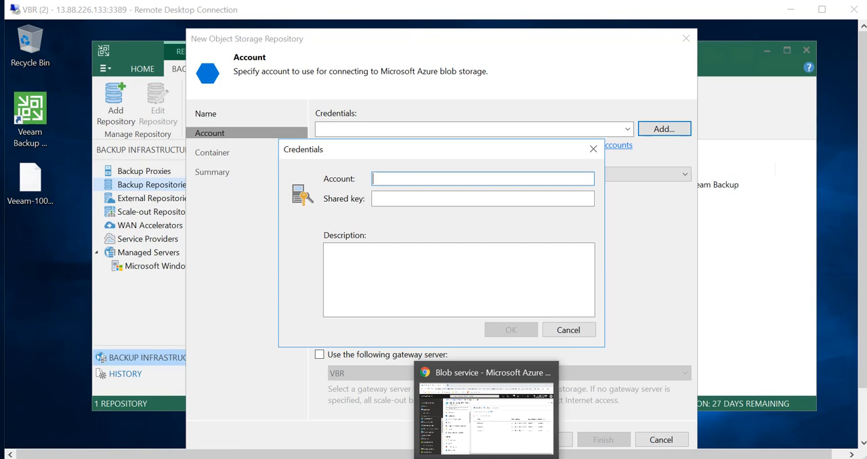
left_click(488, 373)
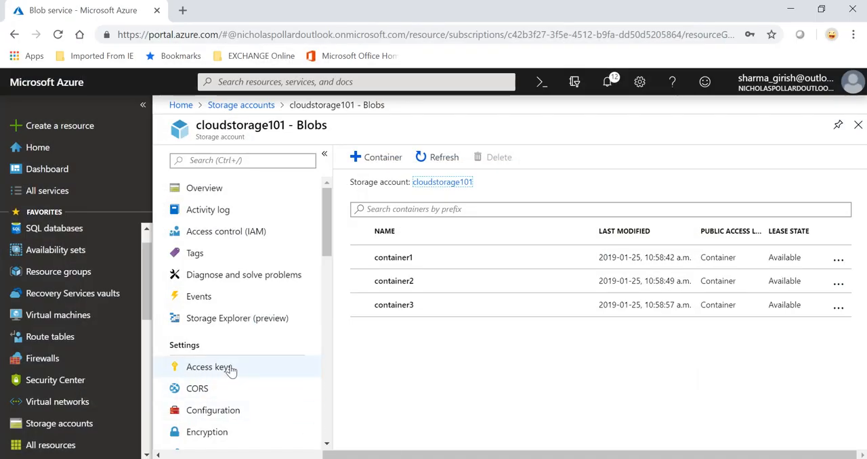
Step: Save credentials for storage account cloudstorage101 using the access keys copied from the Azure portal
left_click(209, 368)
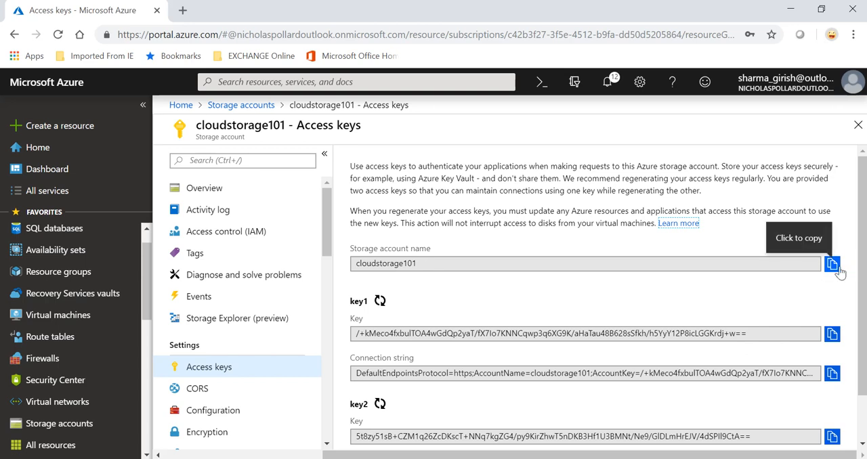
left_click(832, 264)
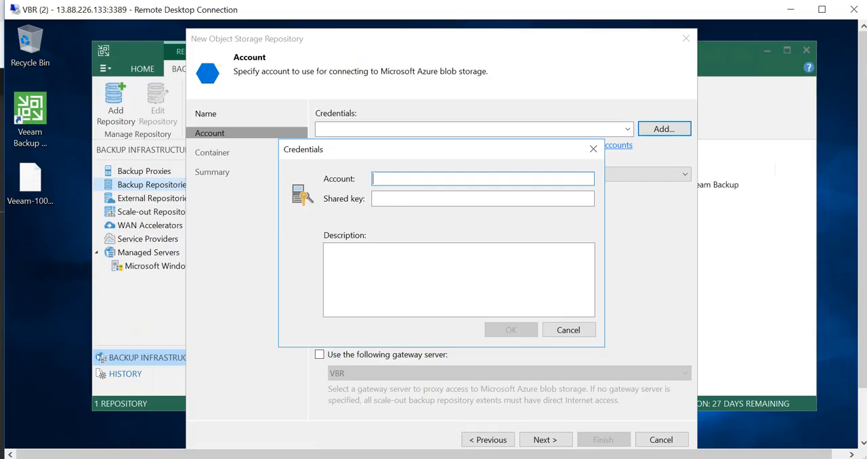
right_click(482, 178)
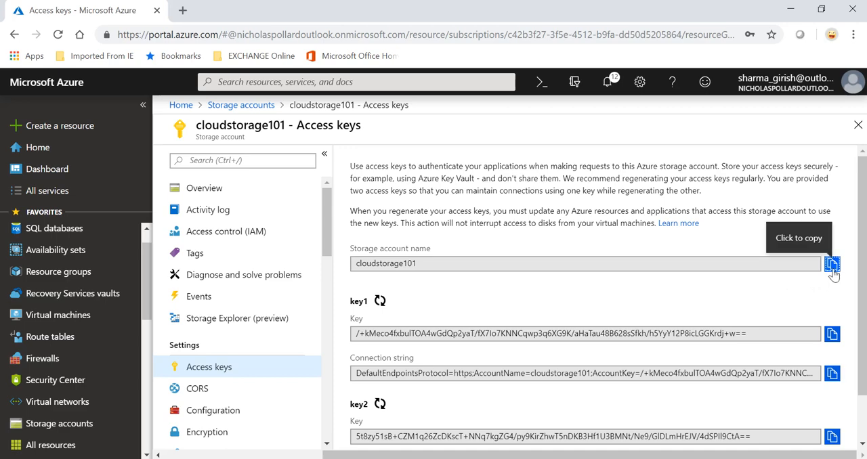
left_click(832, 264)
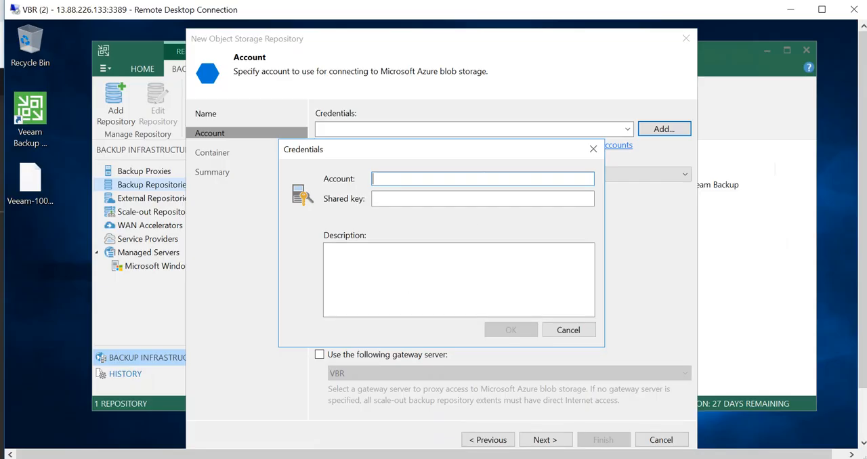
type("cloudstorage101")
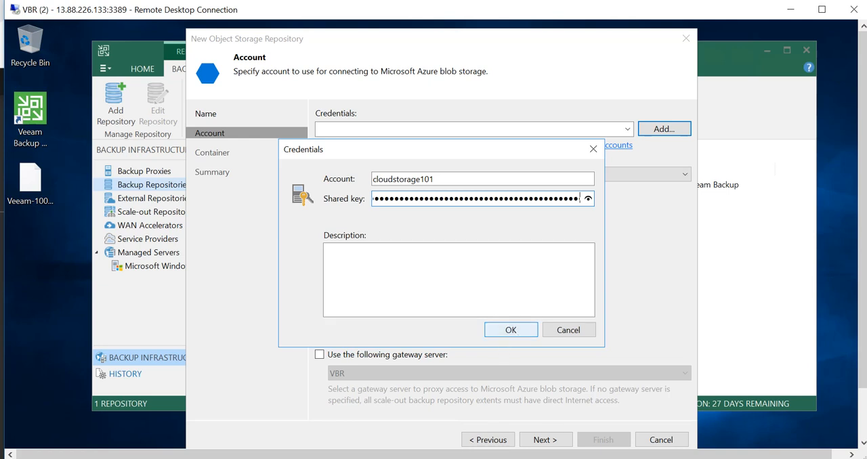
left_click(511, 330)
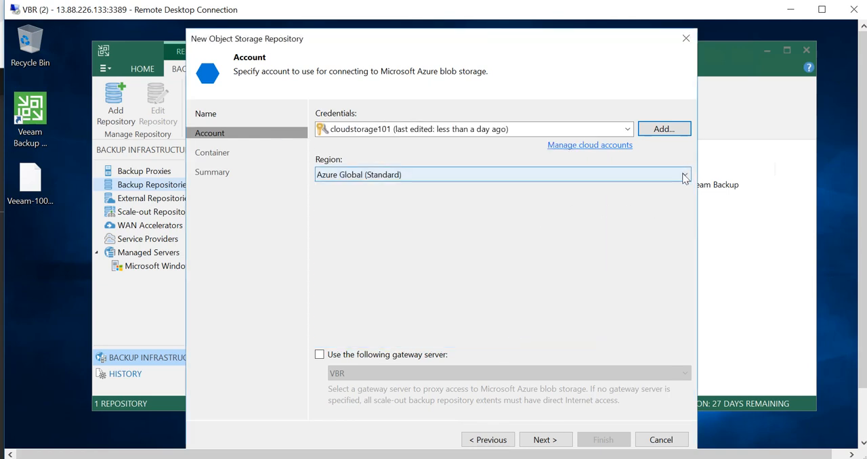
Step: Keep the Azure Global (Standard) region and load the container list
left_click(684, 175)
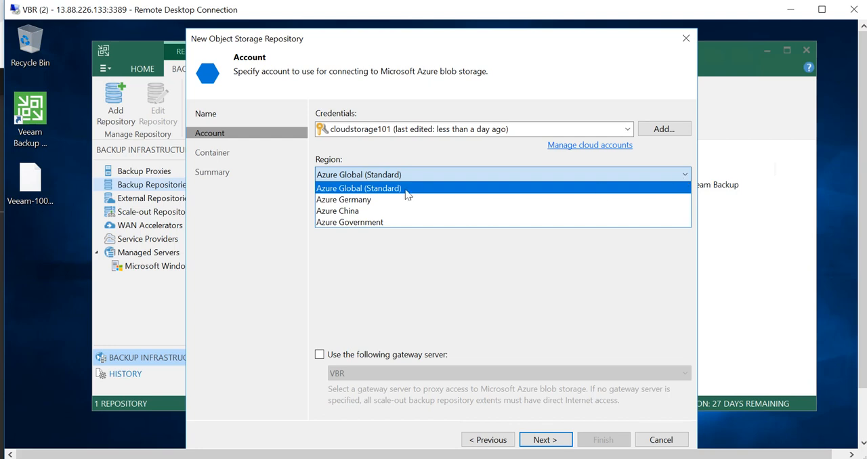
mouse_move(394, 203)
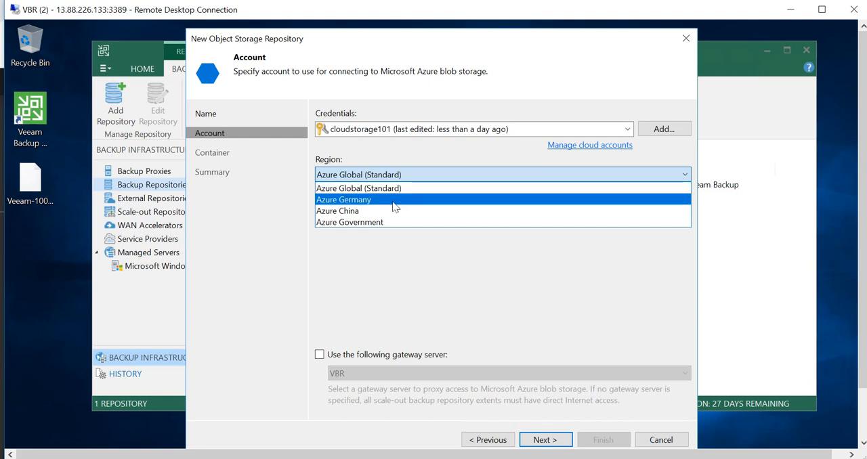
mouse_move(428, 190)
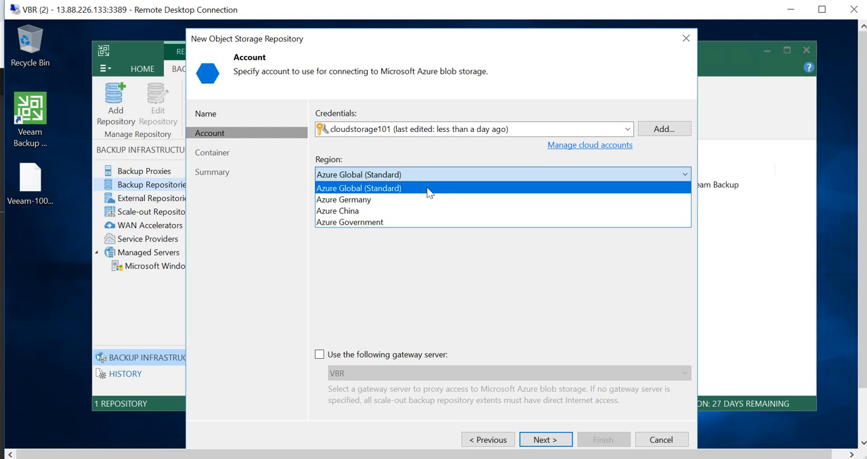
left_click(359, 188)
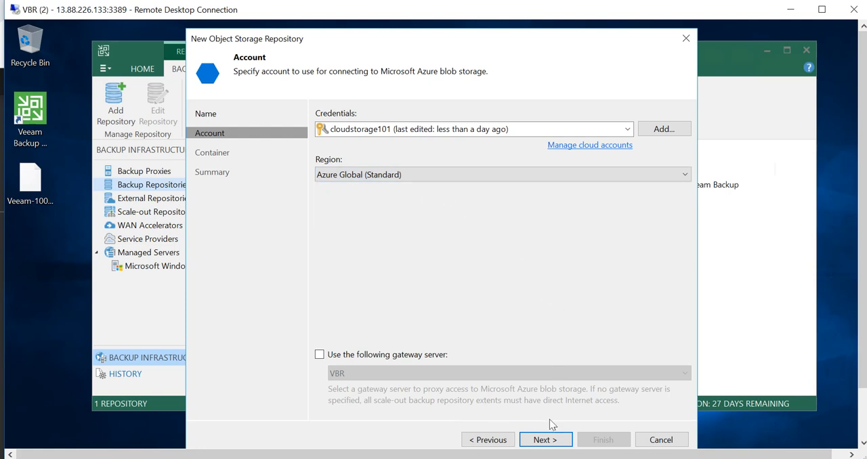
left_click(545, 440)
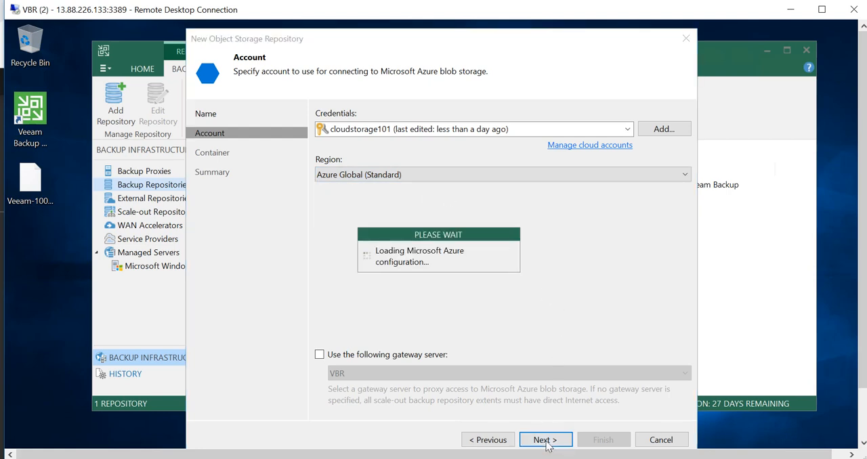
left_click(545, 440)
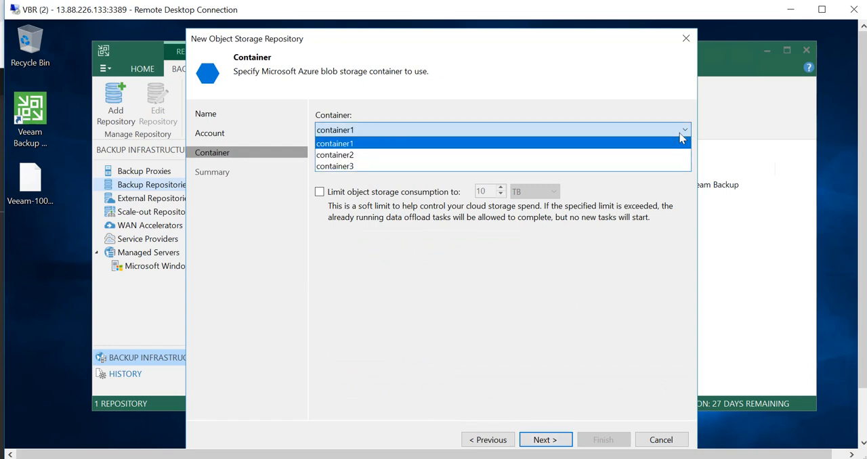
Step: Select container1 and create a new storage1 folder as the repository location
left_click(334, 143)
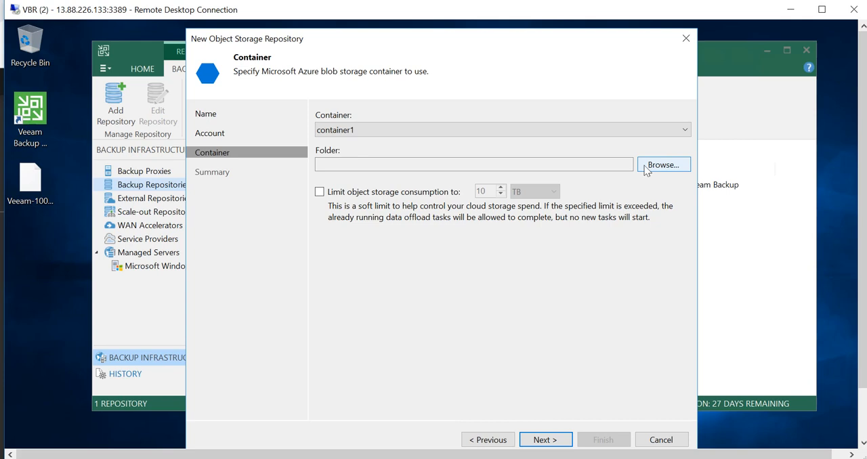
left_click(663, 165)
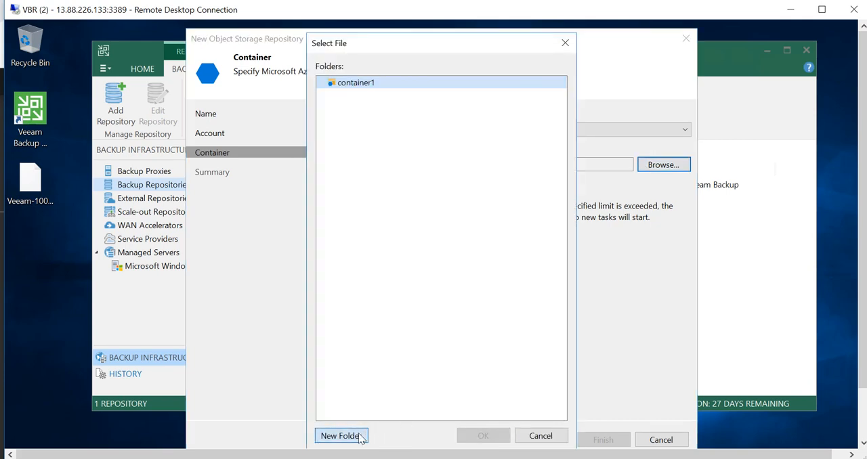
left_click(341, 435)
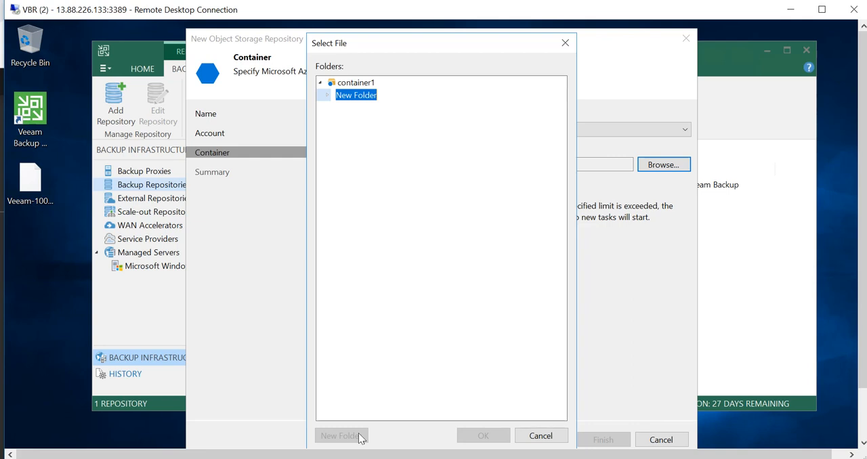
type("stor")
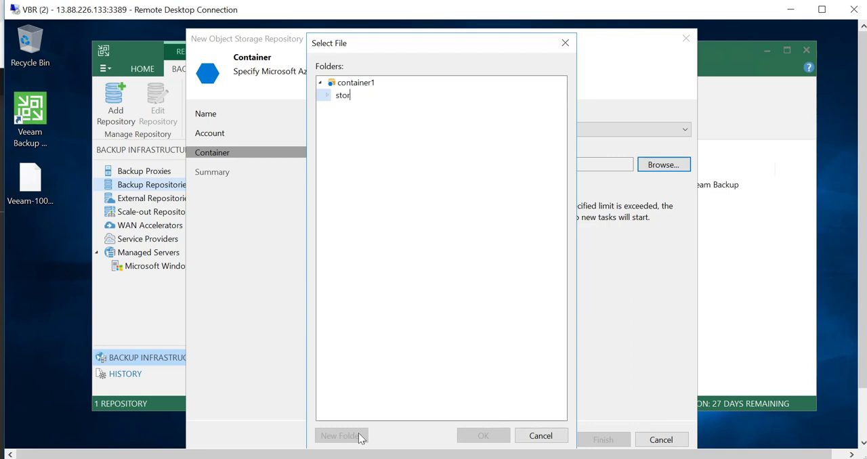
type("age1")
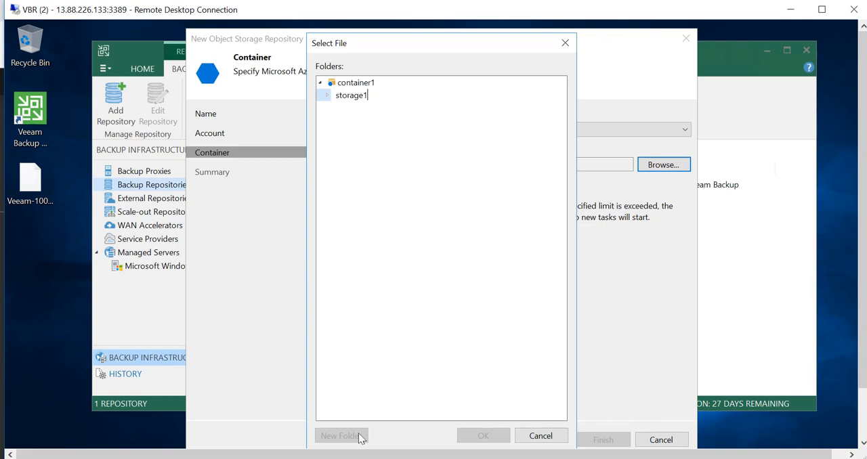
left_click(356, 95)
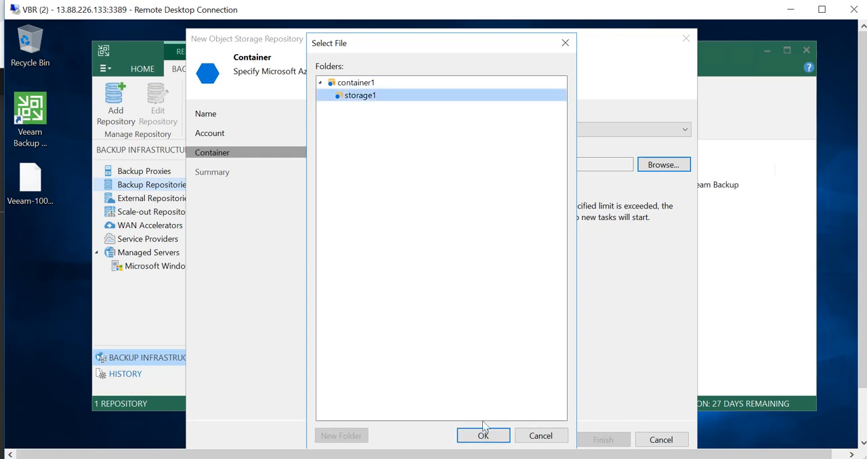
left_click(484, 436)
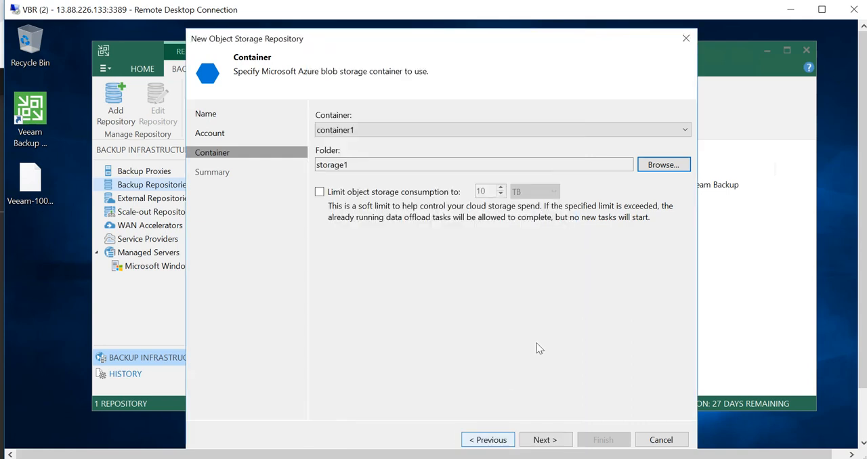
mouse_move(376, 206)
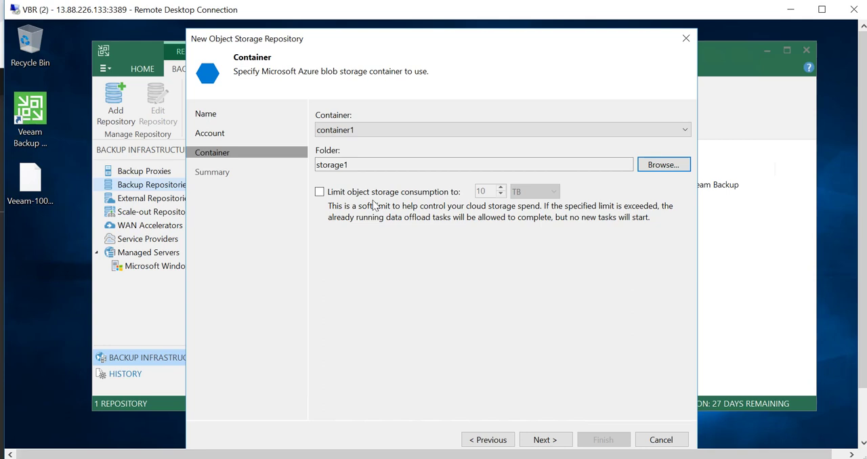
mouse_move(401, 296)
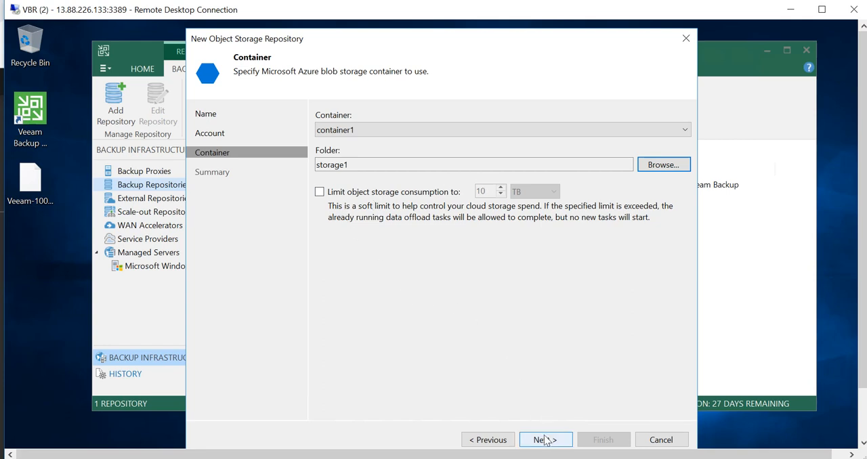
Step: Create the Cloud Azure storage repository and review the On Prem and Cloud Azure entries
left_click(546, 439)
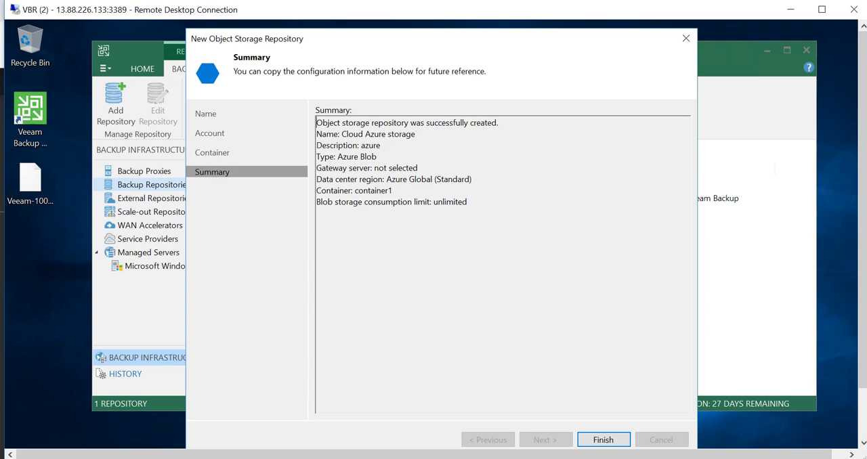
left_click(604, 440)
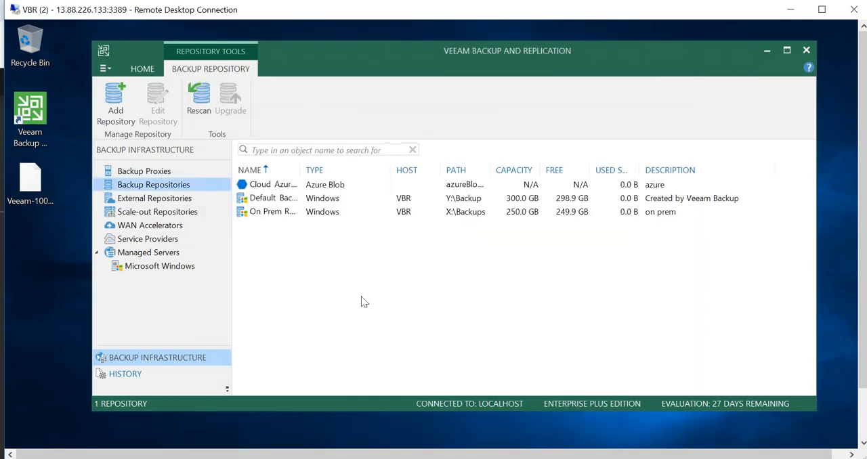
mouse_move(306, 243)
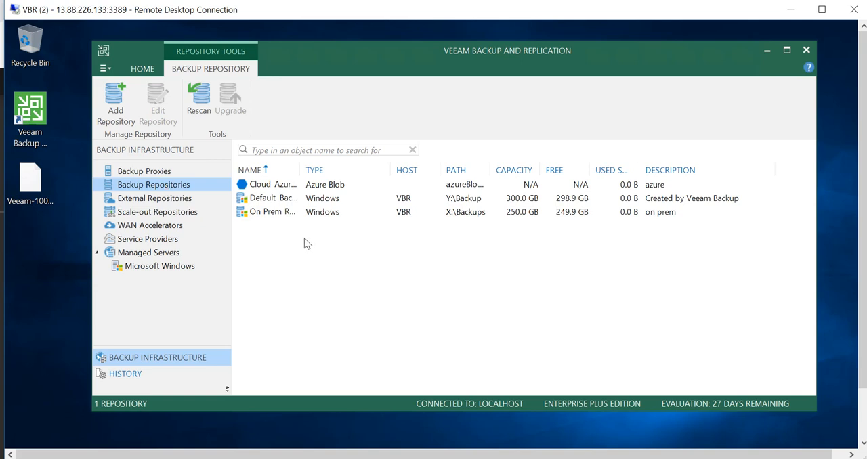
left_click(271, 211)
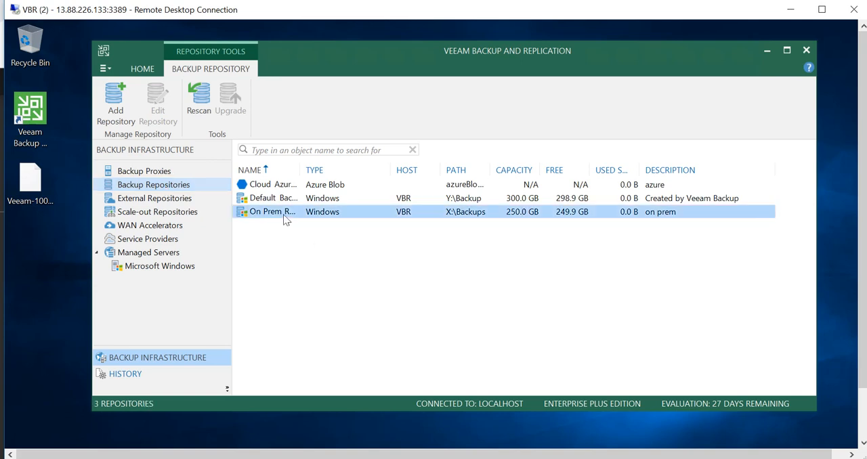
left_click(274, 184)
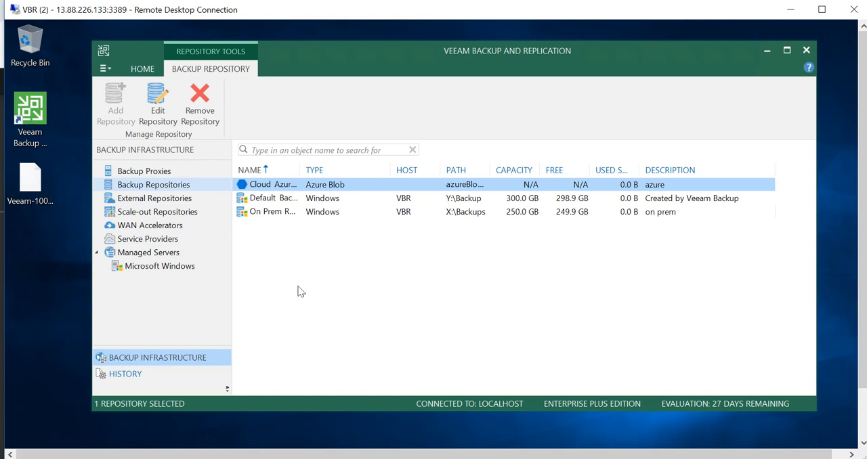
mouse_move(176, 220)
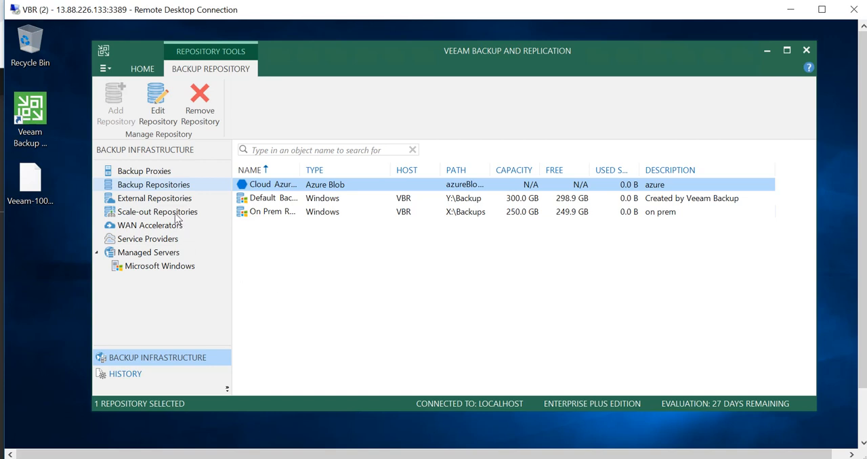
Step: Start a new scale-out repository from the repositories list and enter the description 'scale our rep'
left_click(157, 212)
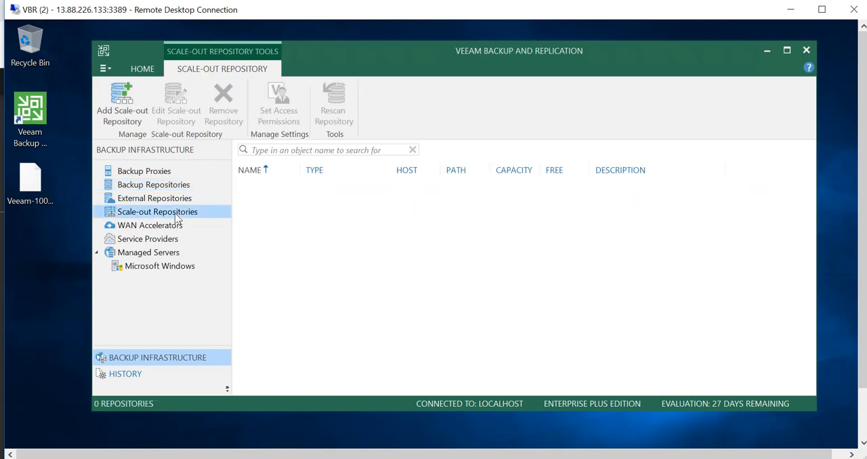
right_click(157, 211)
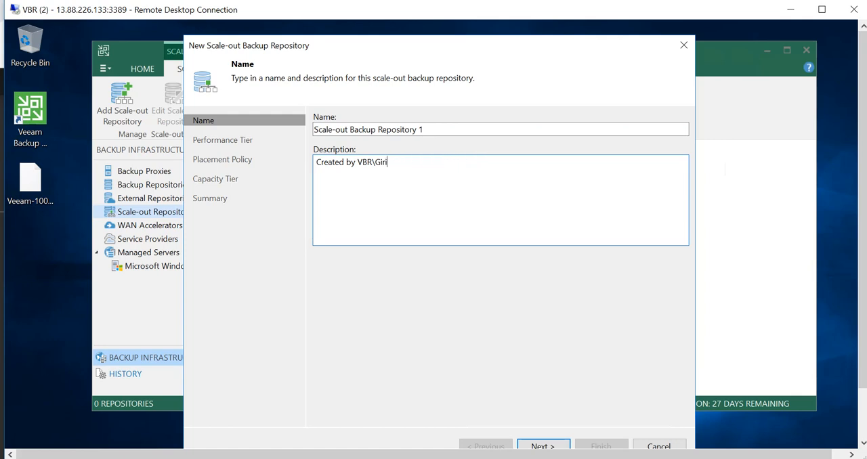
key("ctrl+a")
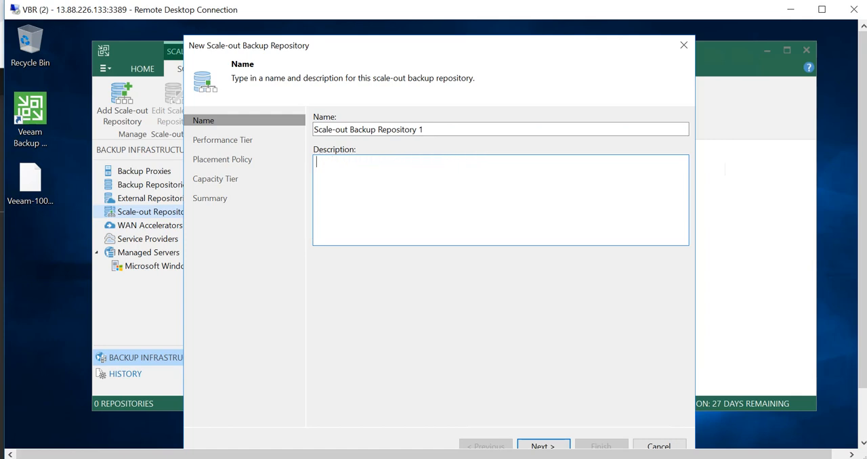
type("scale ou")
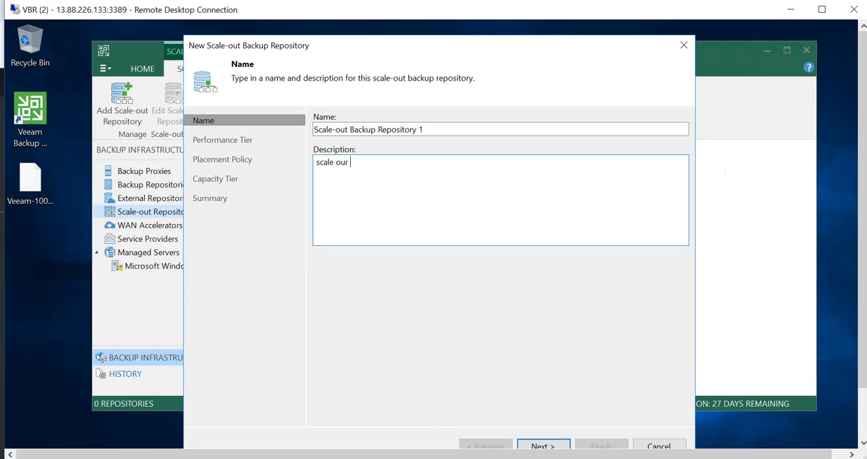
type("rep")
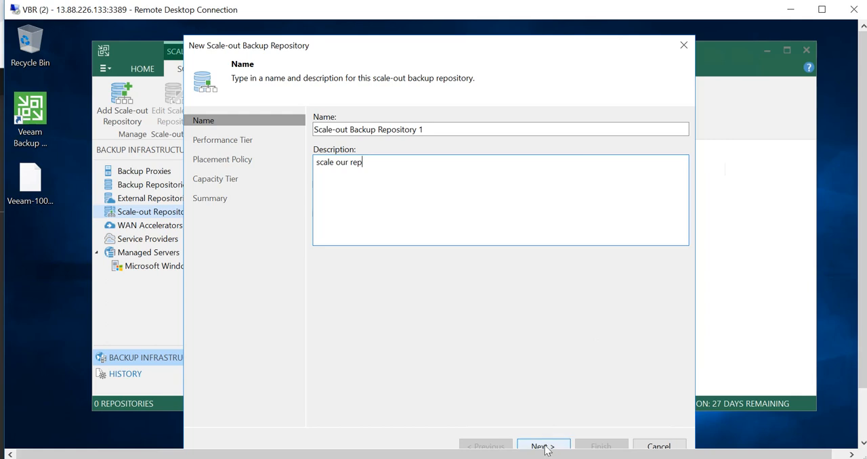
left_click(544, 446)
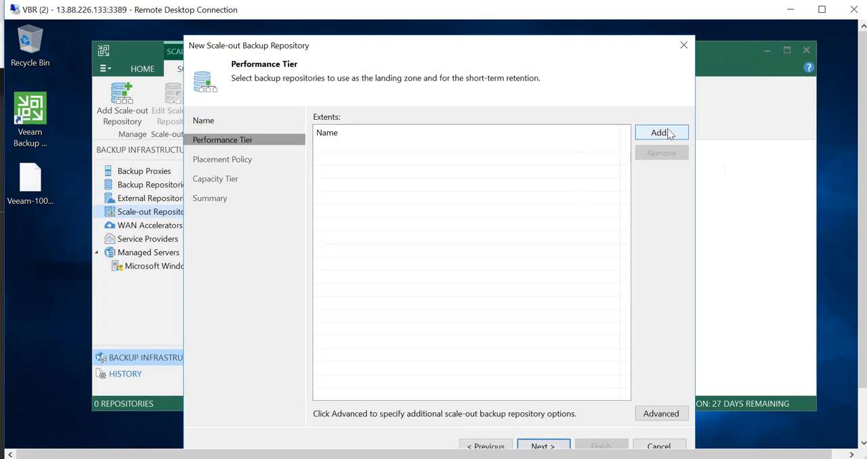
Step: Add On Prem Repository as the performance tier extent, keeping Data locality placement
left_click(661, 132)
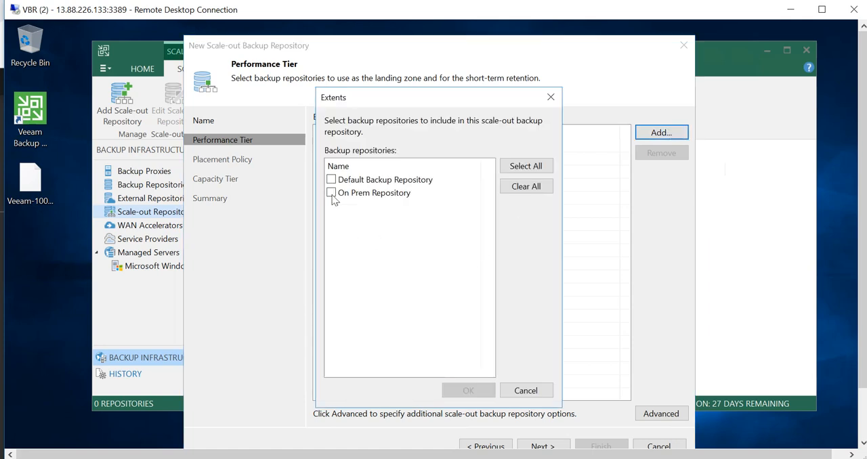
left_click(331, 193)
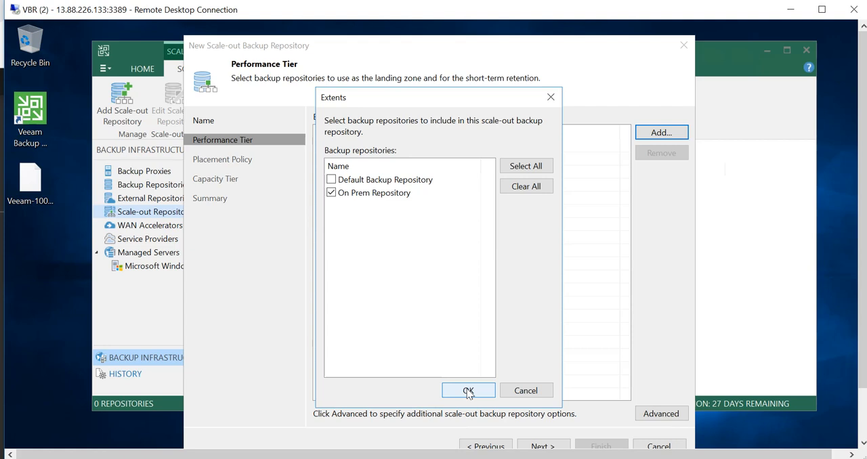
left_click(468, 390)
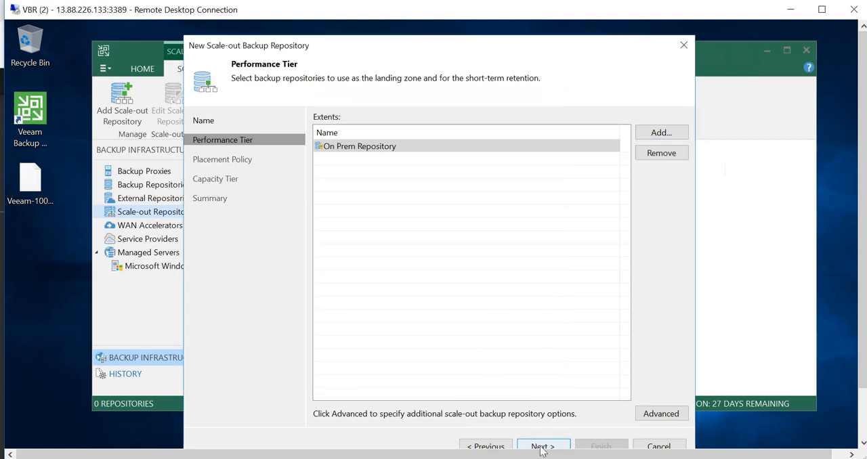
left_click(544, 446)
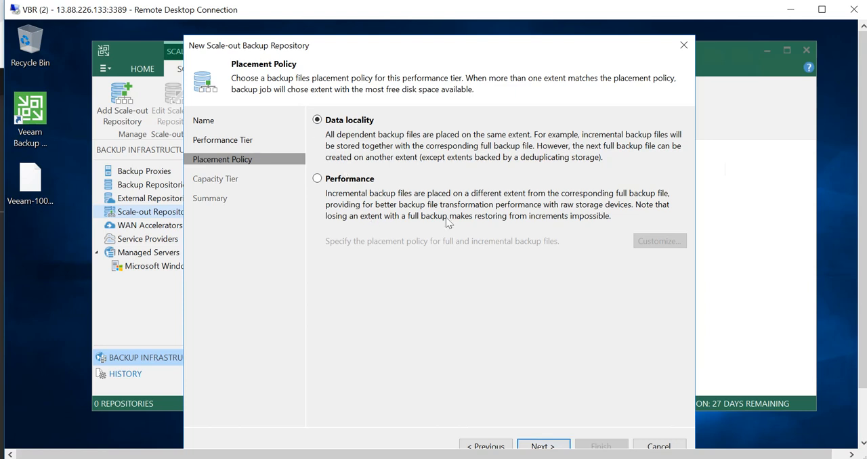
mouse_move(348, 134)
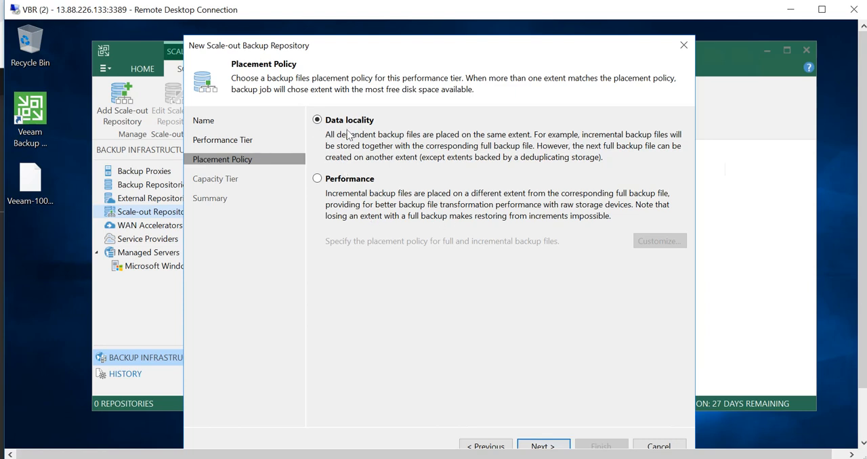
mouse_move(491, 244)
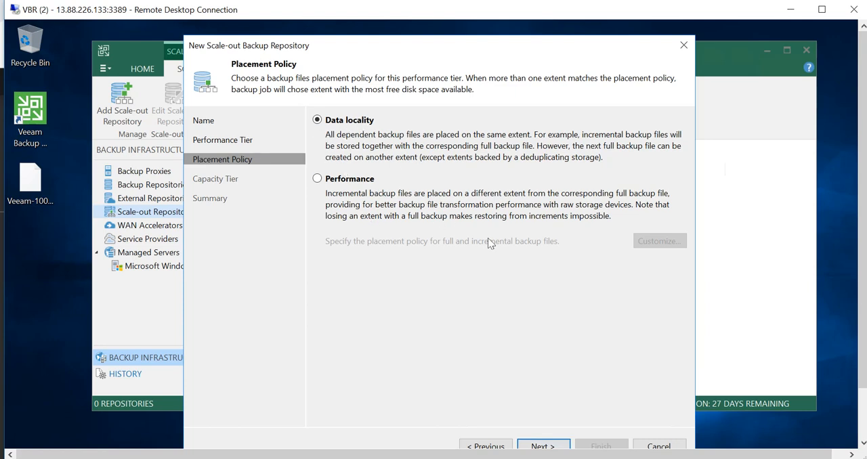
mouse_move(347, 124)
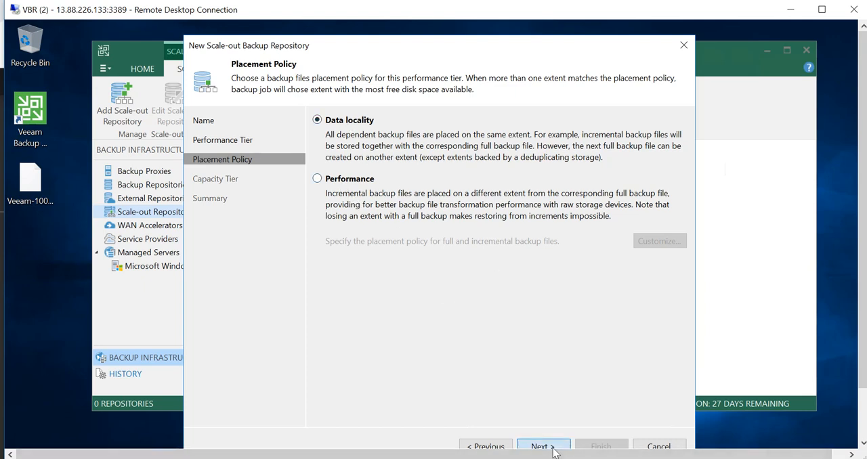
left_click(544, 446)
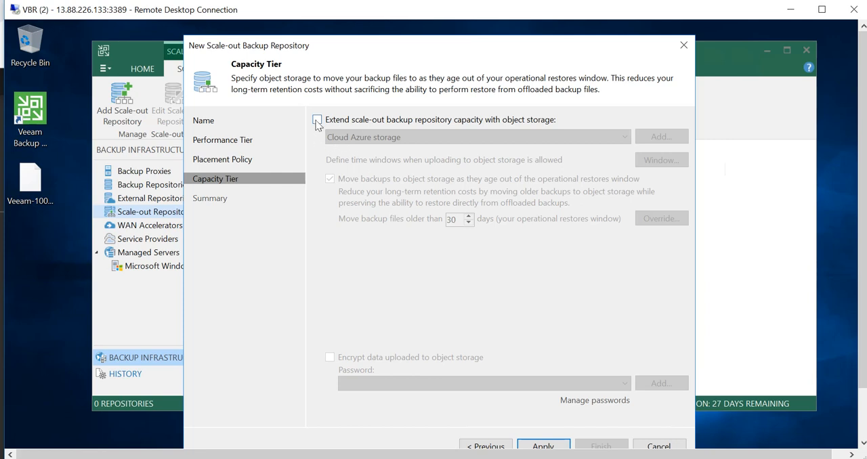
Step: Enable the object storage capacity tier using Cloud Azure storage and apply to create the repository
left_click(316, 119)
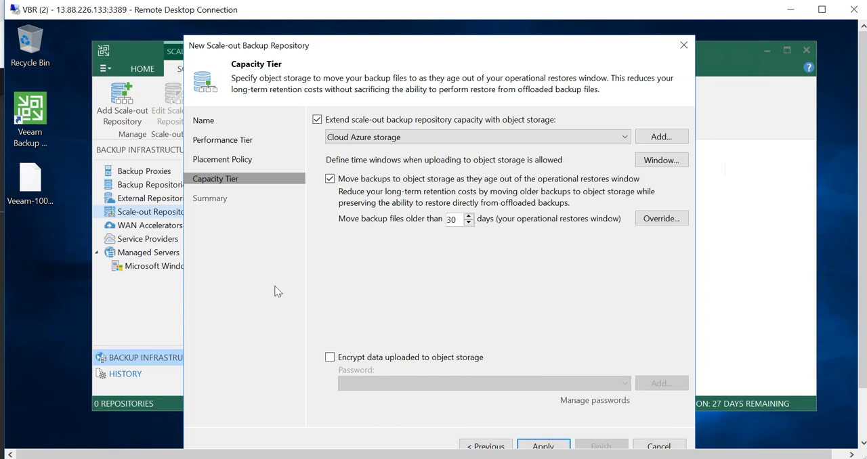
mouse_move(393, 395)
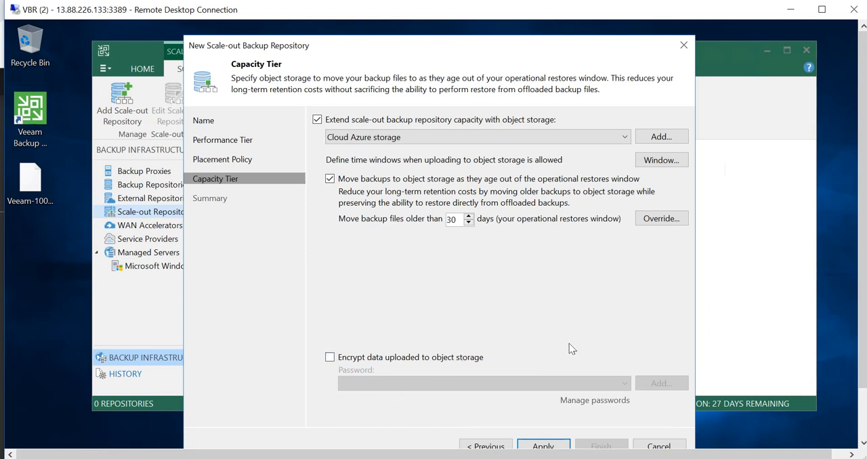
mouse_move(661, 218)
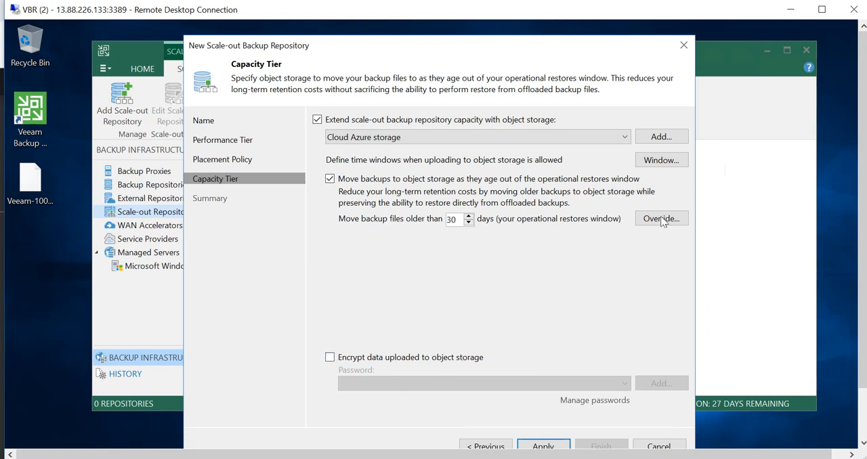
mouse_move(401, 222)
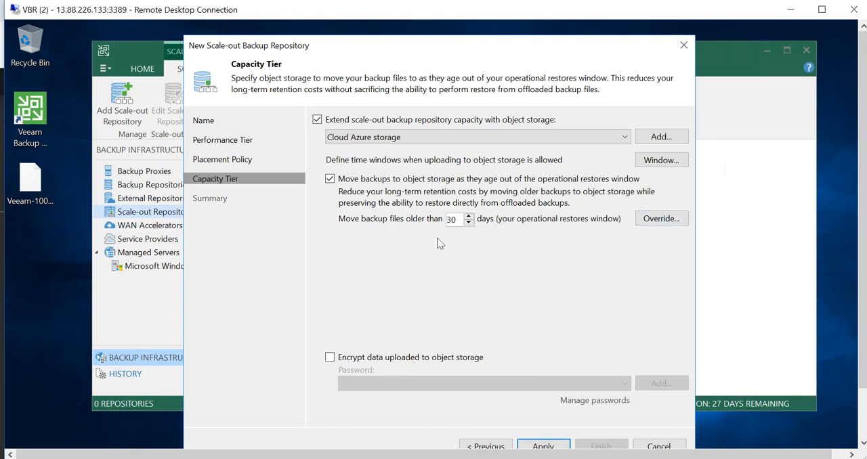
mouse_move(556, 237)
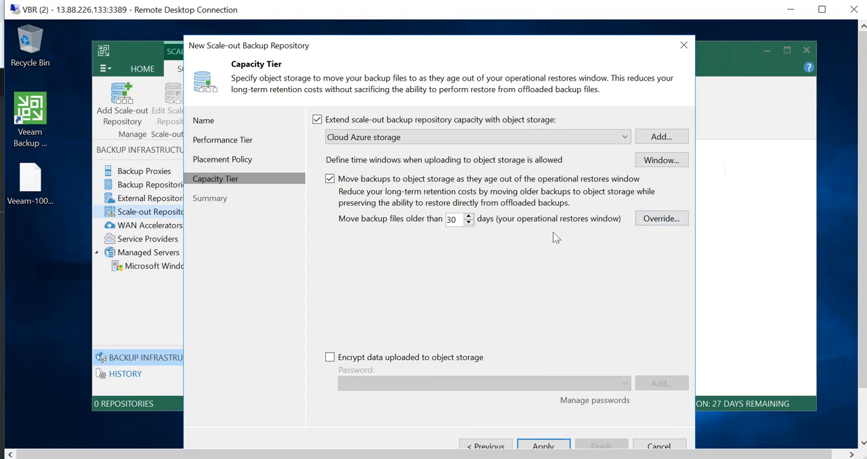
mouse_move(666, 261)
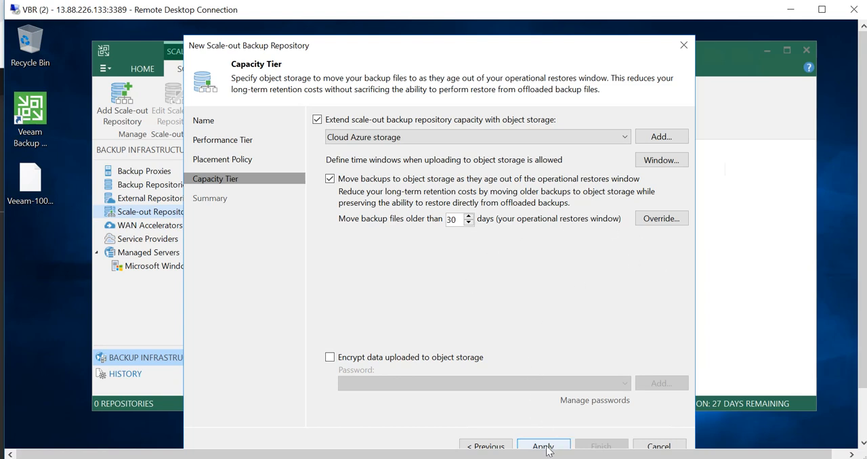
left_click(546, 446)
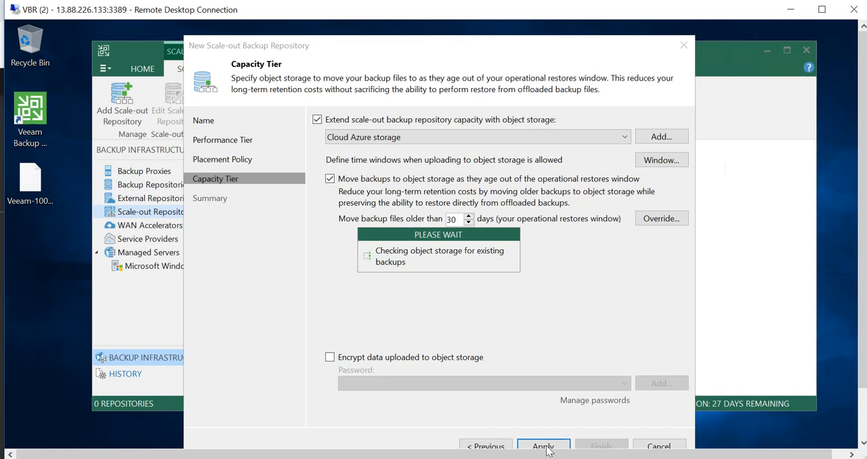
left_click(543, 447)
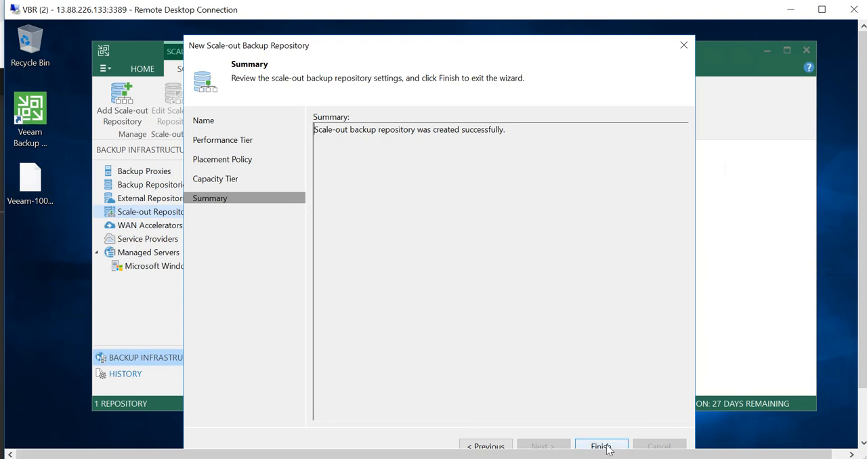
Step: Finish the wizard so Scale-out Backup Repository 1 appears with 250.0 GB capacity
left_click(605, 446)
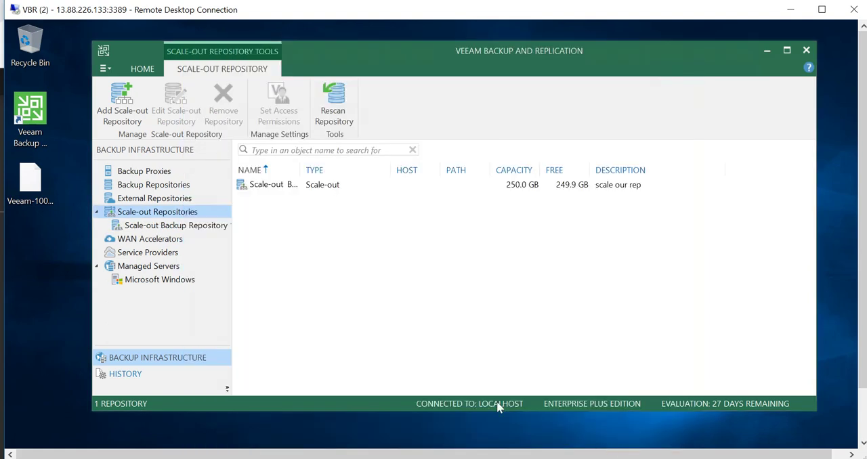
mouse_move(157, 225)
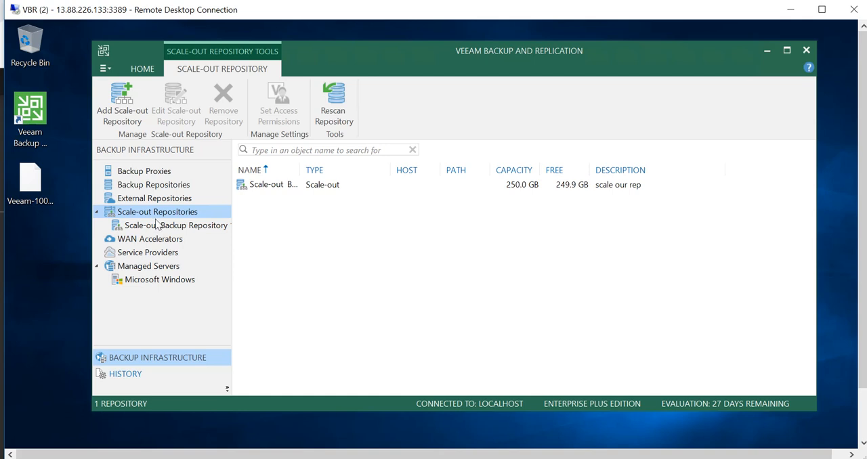
mouse_move(300, 170)
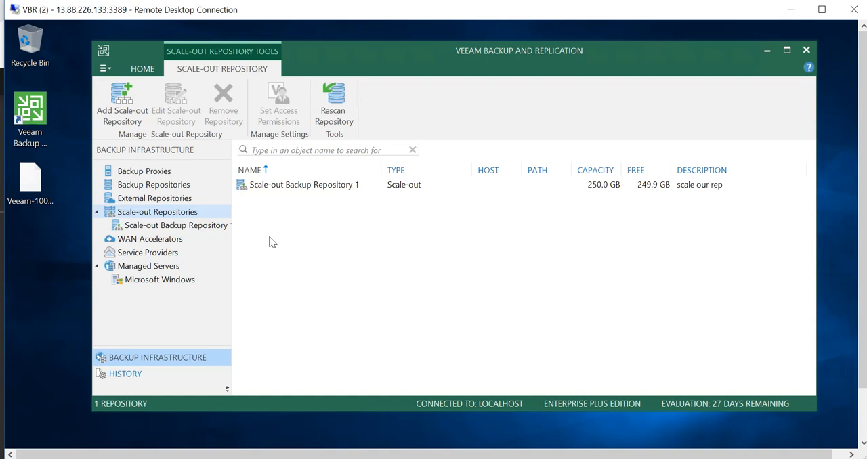
mouse_move(328, 201)
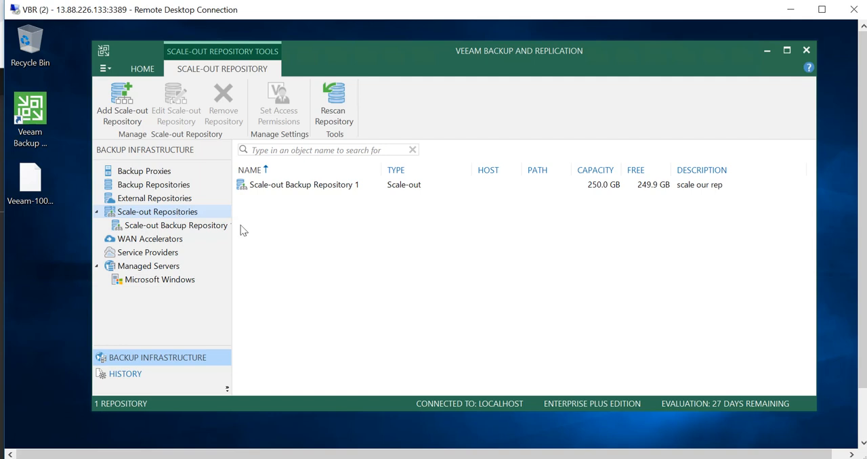
mouse_move(343, 263)
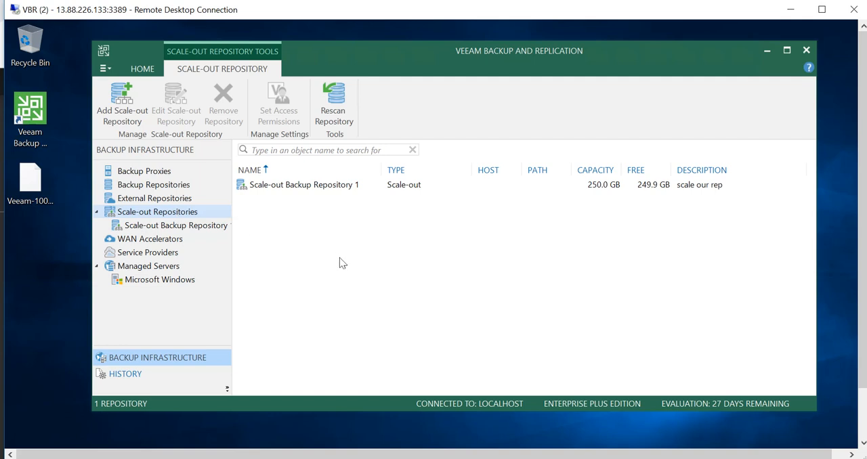